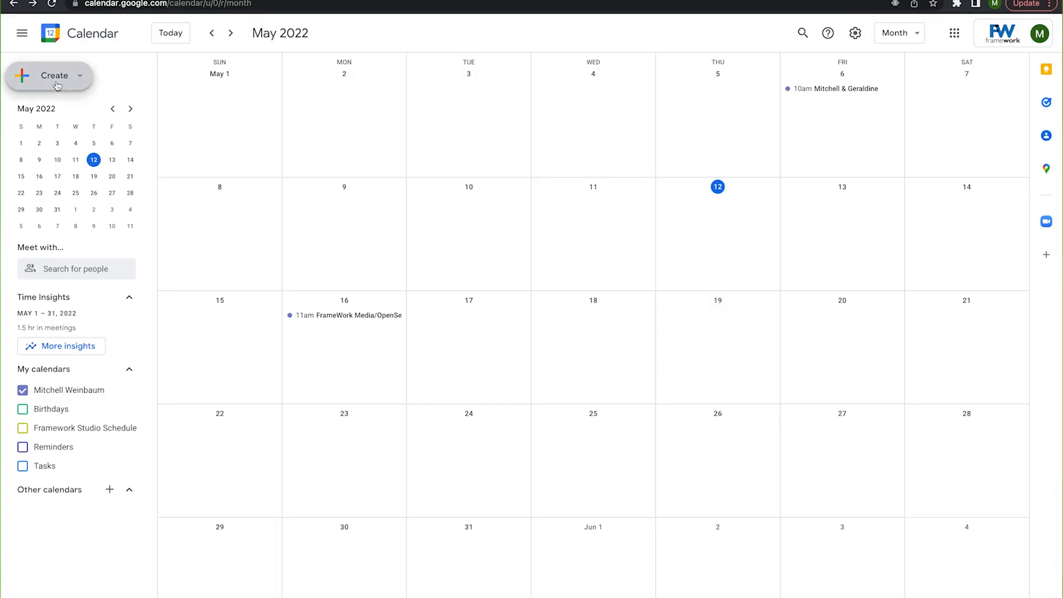
# Create a new event titled 'Meeting' and begin adding guests (typing 'fr')
pyautogui.click(54, 76)
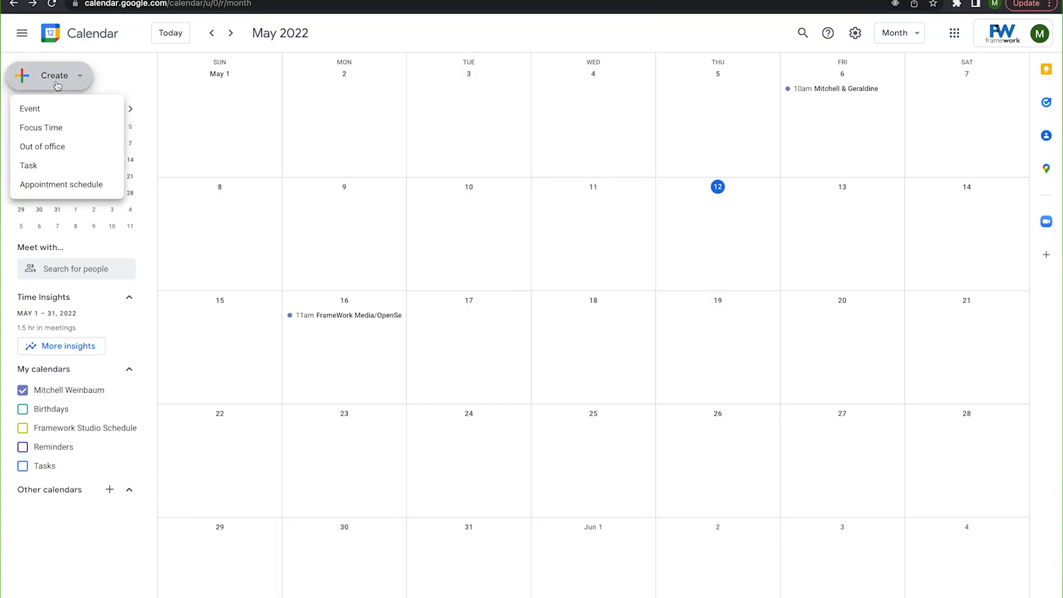
pyautogui.moveTo(63, 113)
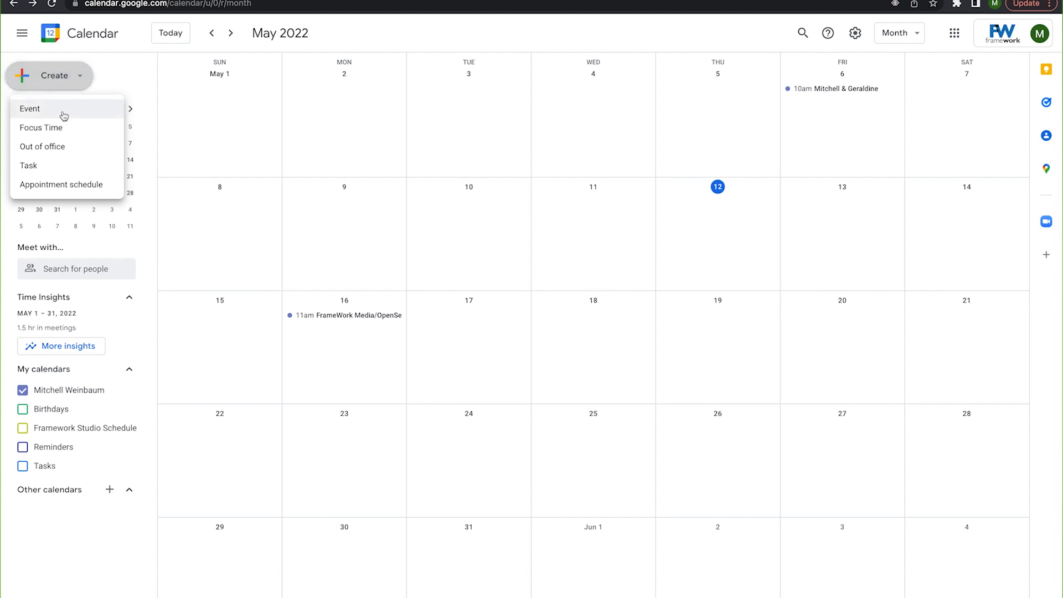
pyautogui.click(28, 108)
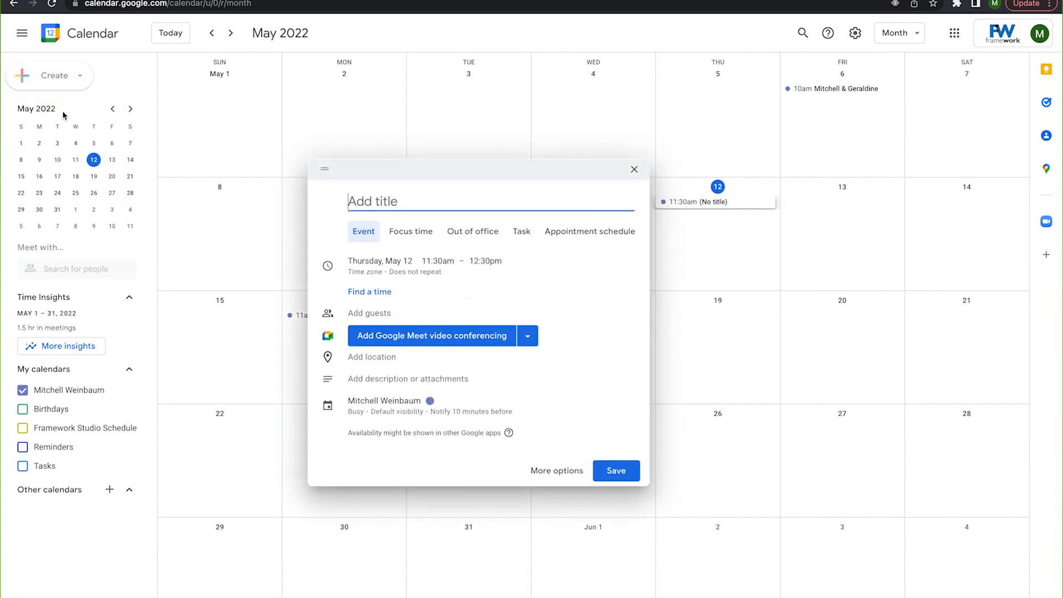
pyautogui.write('Meeting')
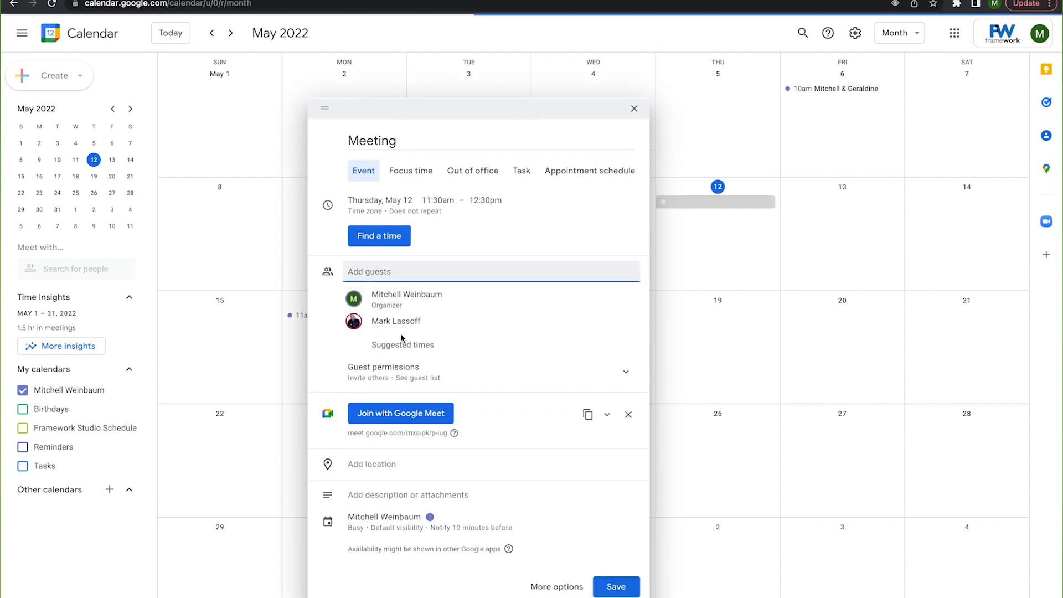
pyautogui.write('fr')
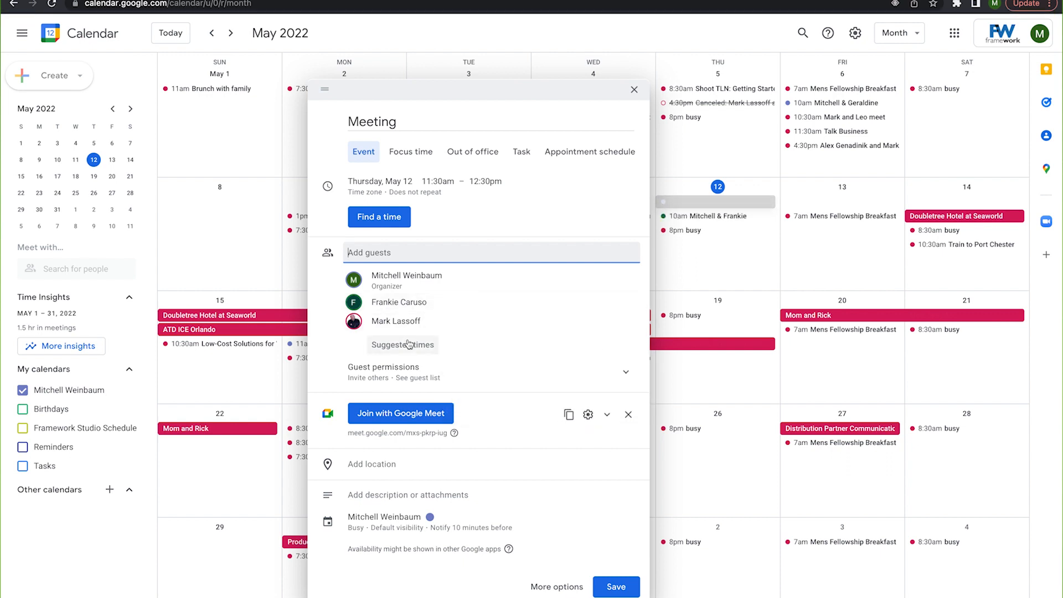
# View suggested times when all guests are free and pick a listed slot
pyautogui.click(402, 345)
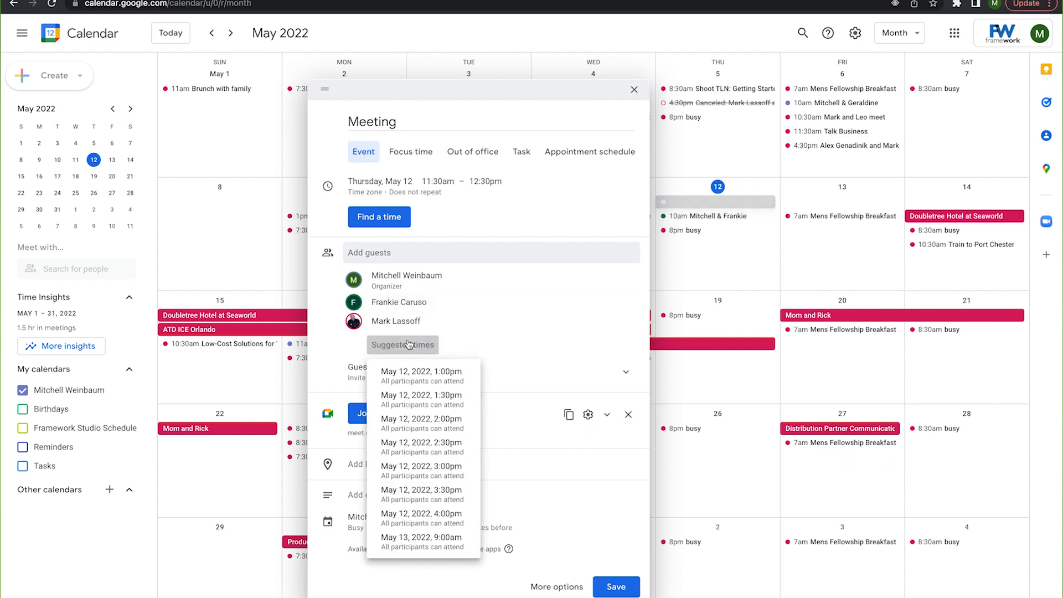
pyautogui.moveTo(421, 423)
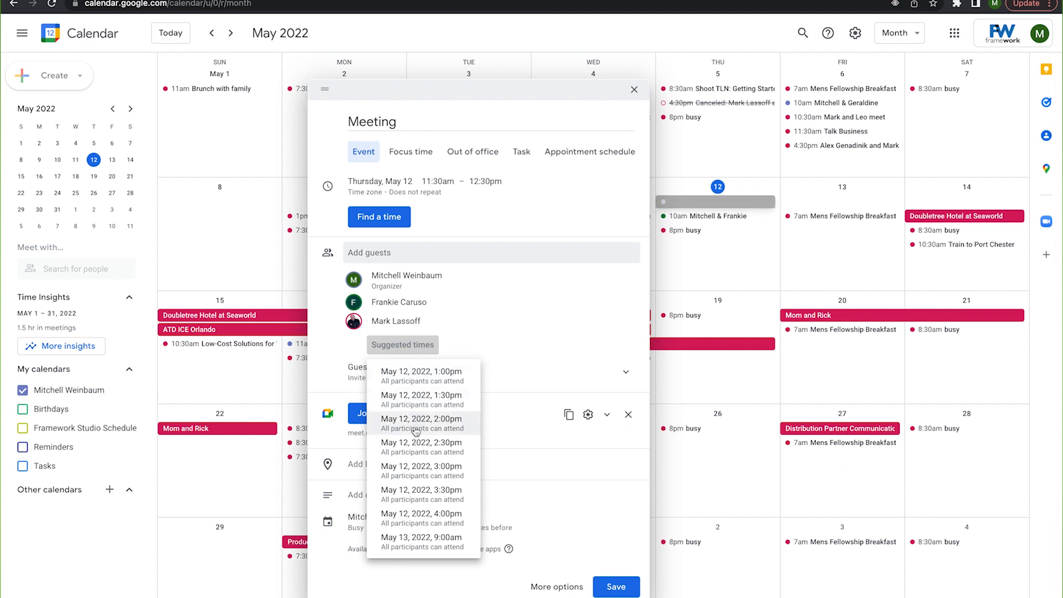
pyautogui.moveTo(421, 471)
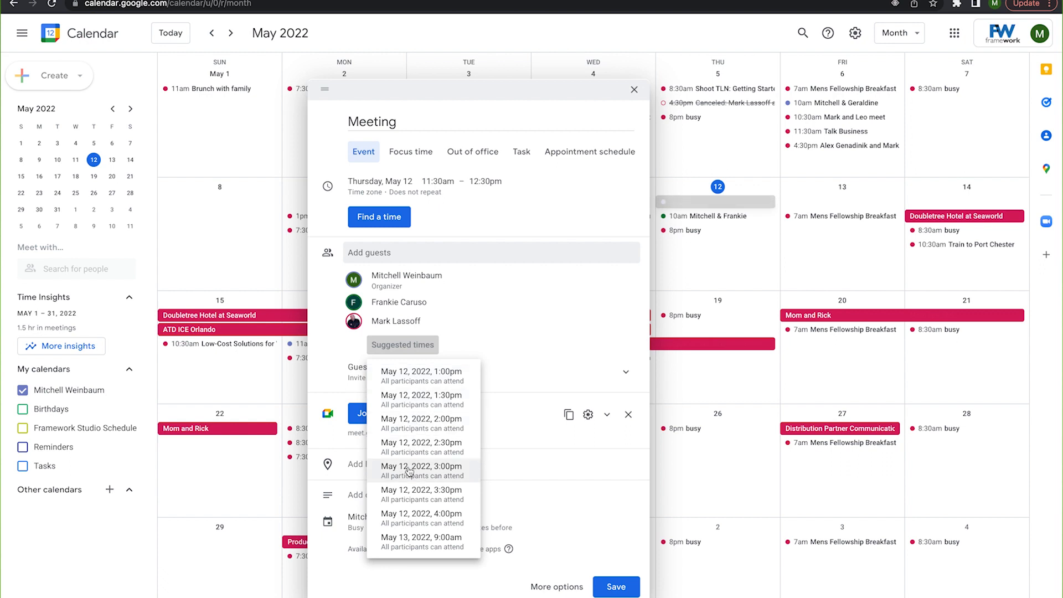
pyautogui.click(421, 466)
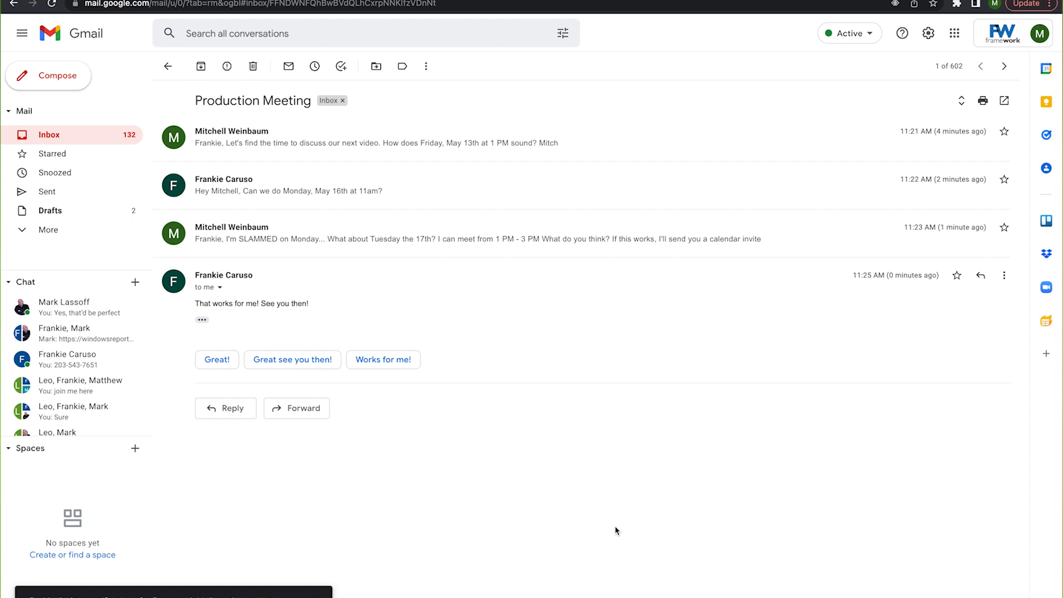
pyautogui.moveTo(611, 150)
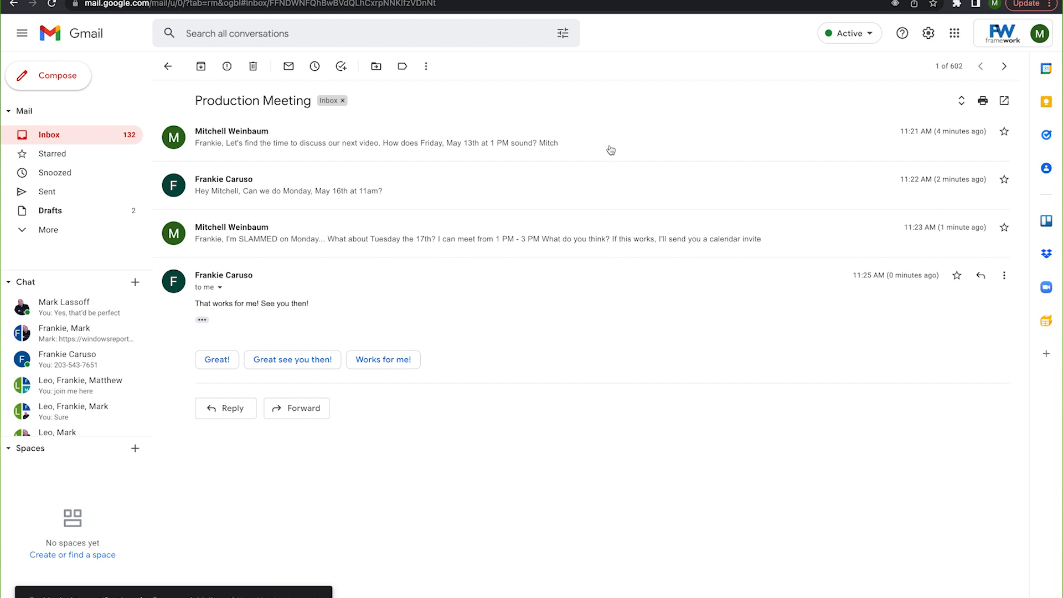
pyautogui.moveTo(538, 196)
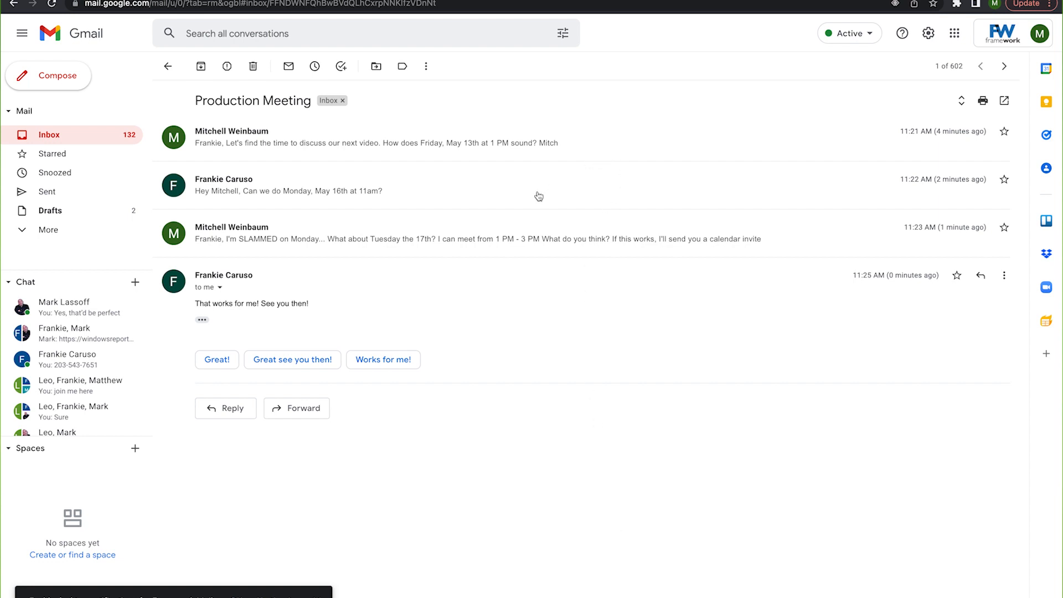
pyautogui.moveTo(539, 243)
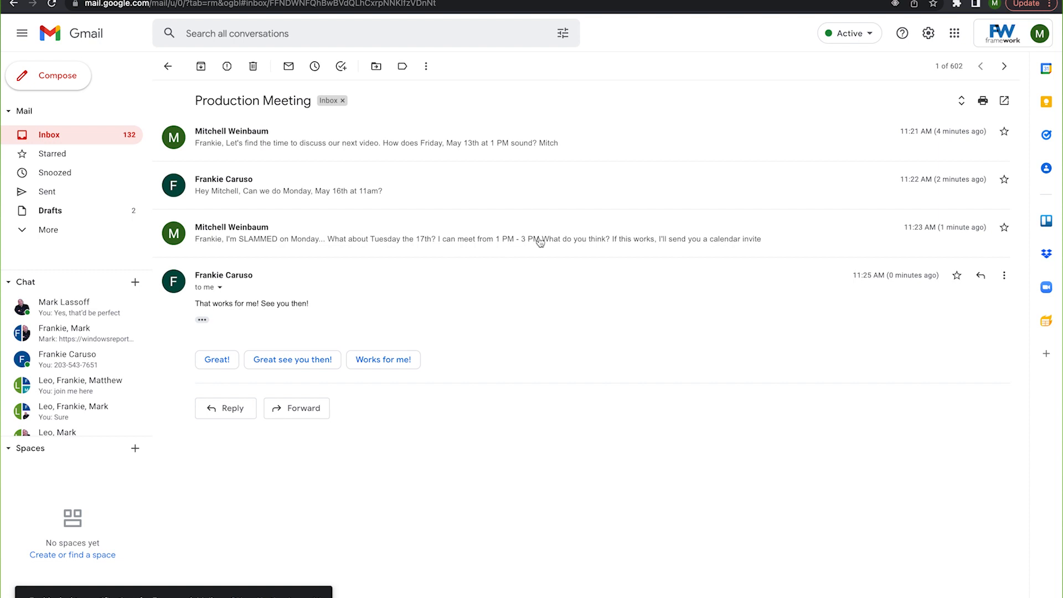
pyautogui.moveTo(543, 255)
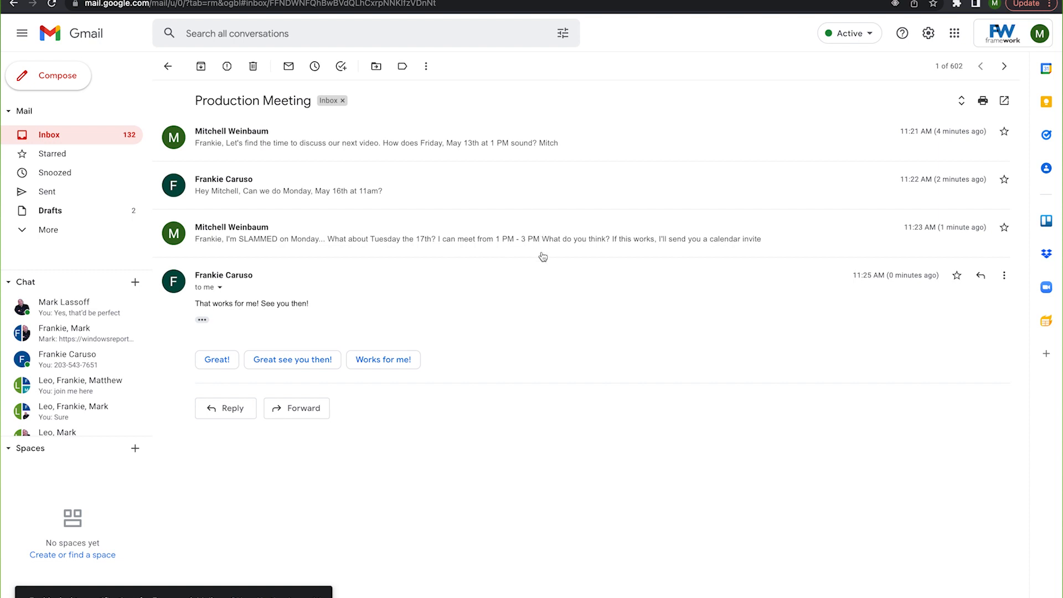
pyautogui.moveTo(487, 306)
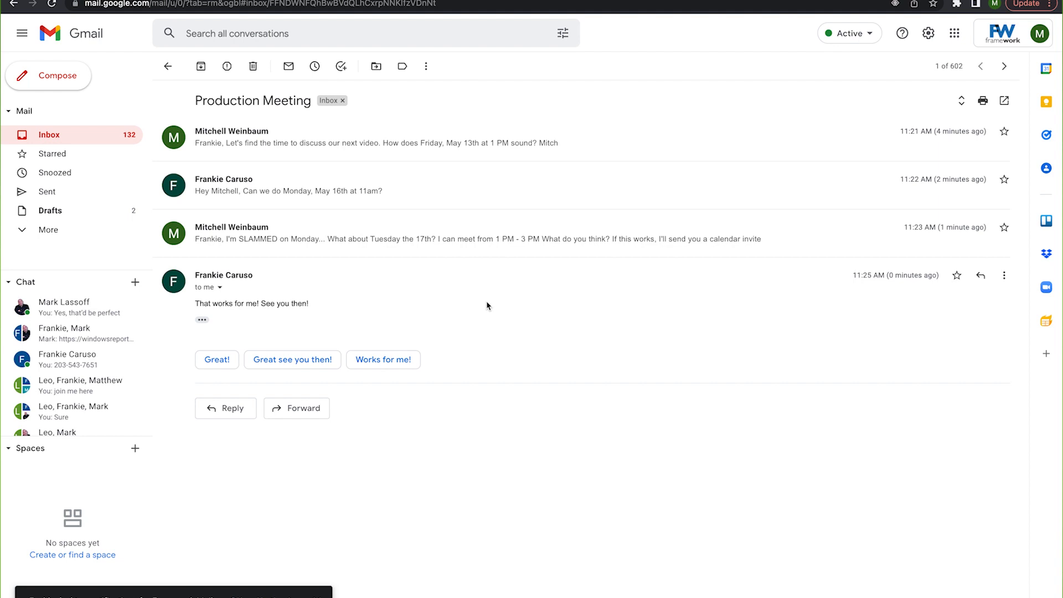
# Create a calendar event from the Production Meeting conversation via More actions
pyautogui.click(426, 65)
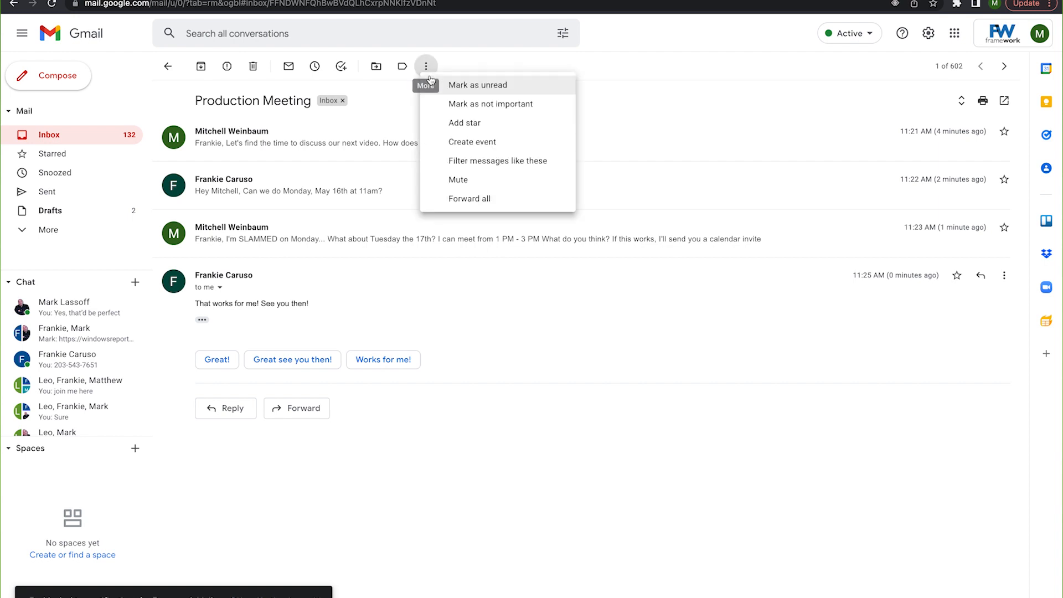
pyautogui.moveTo(464, 123)
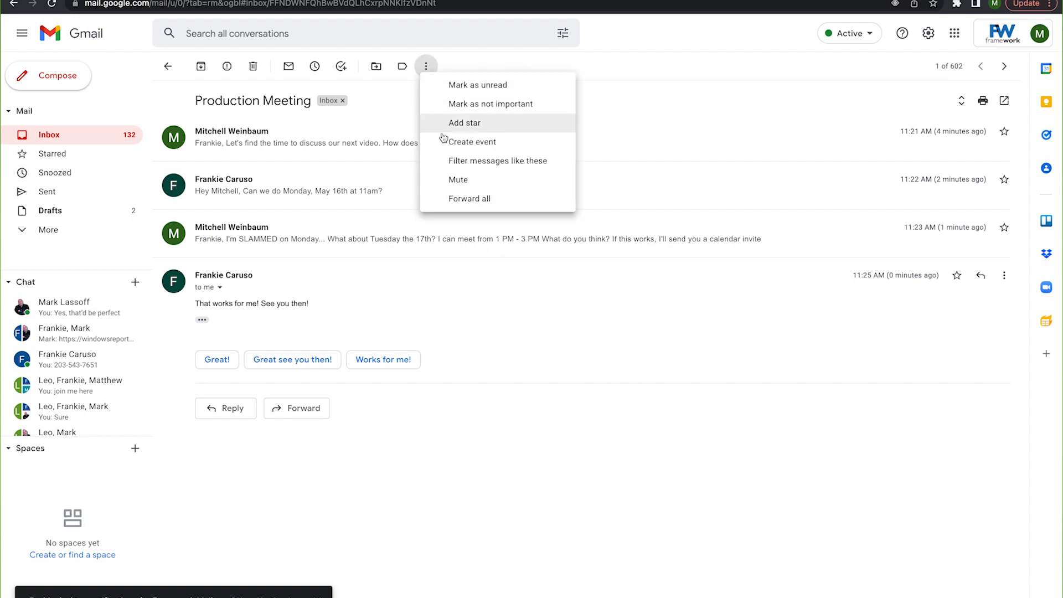
pyautogui.click(470, 141)
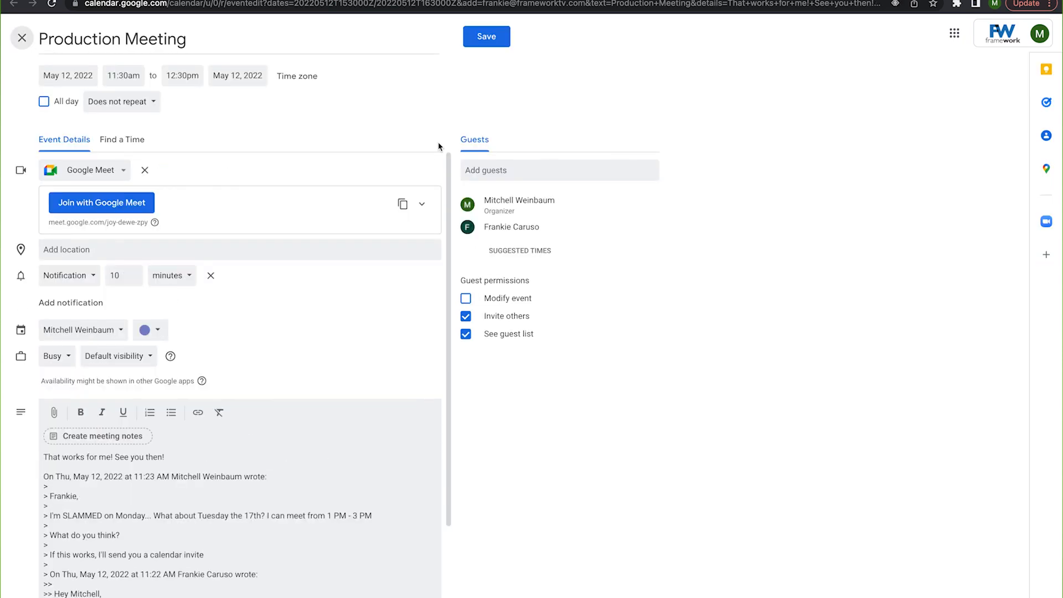
pyautogui.moveTo(21, 38)
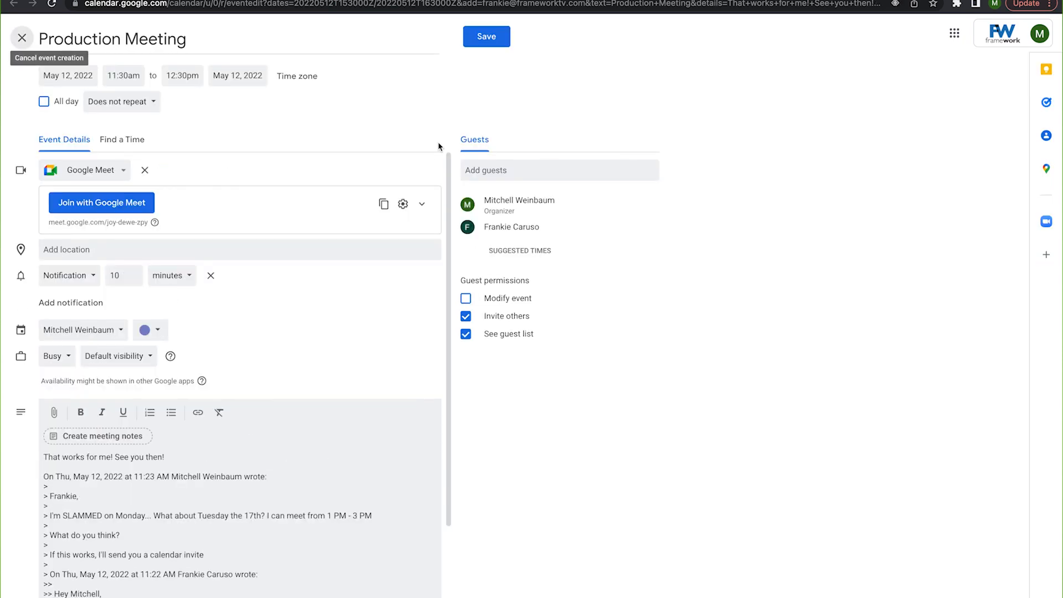
pyautogui.moveTo(431, 138)
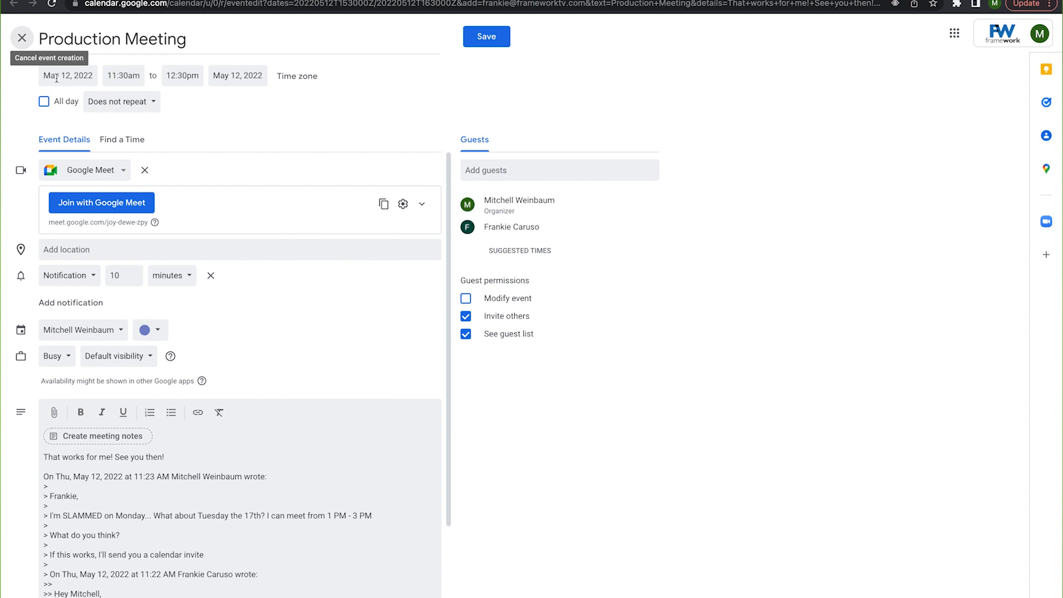
# Move the Production Meeting to May 17, 1:00pm–3:00pm, and save it
pyautogui.click(68, 75)
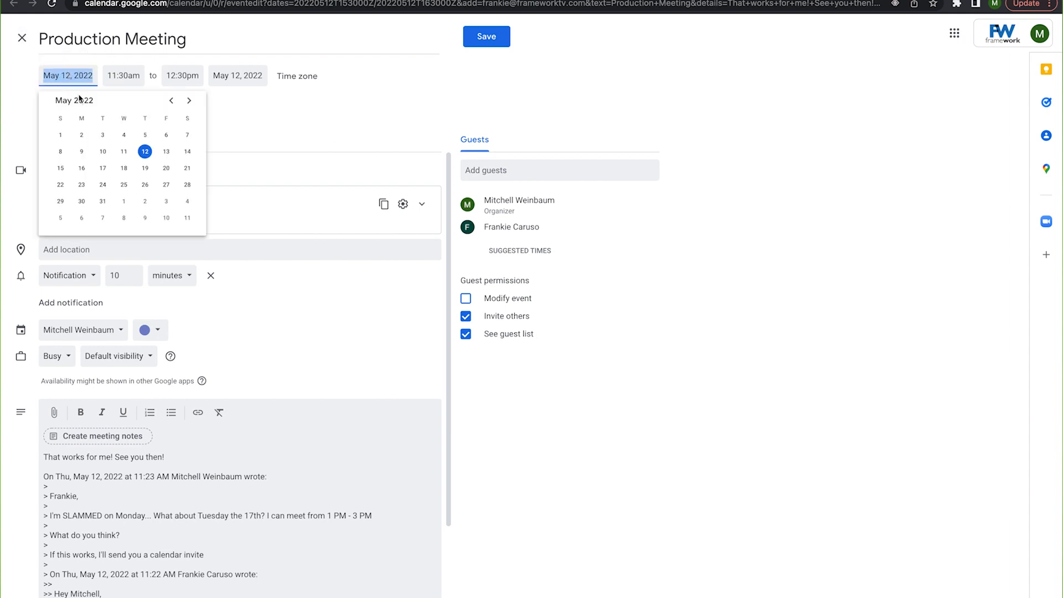
pyautogui.click(101, 168)
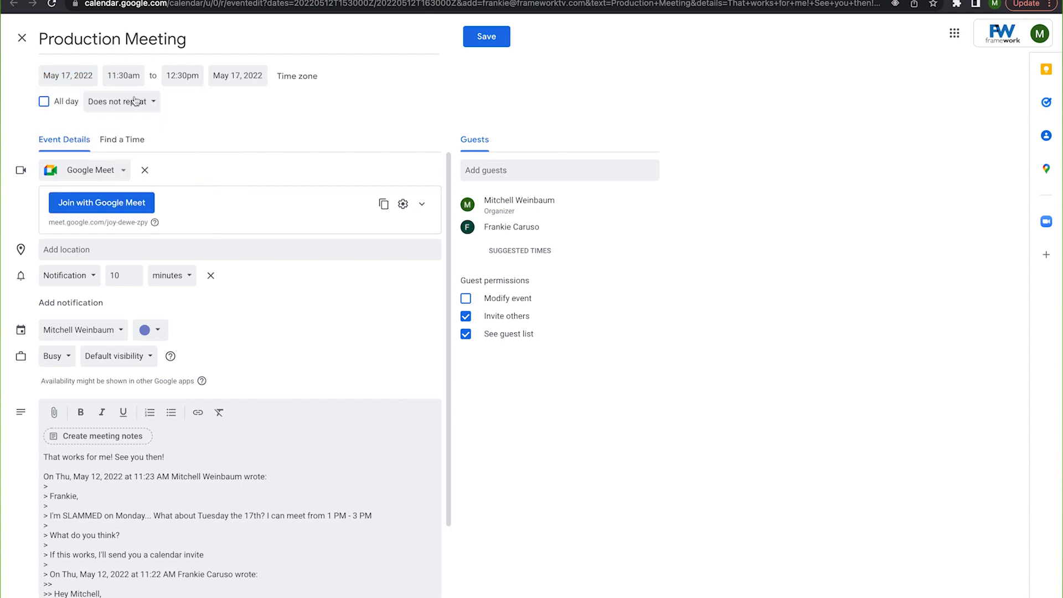
pyautogui.click(123, 75)
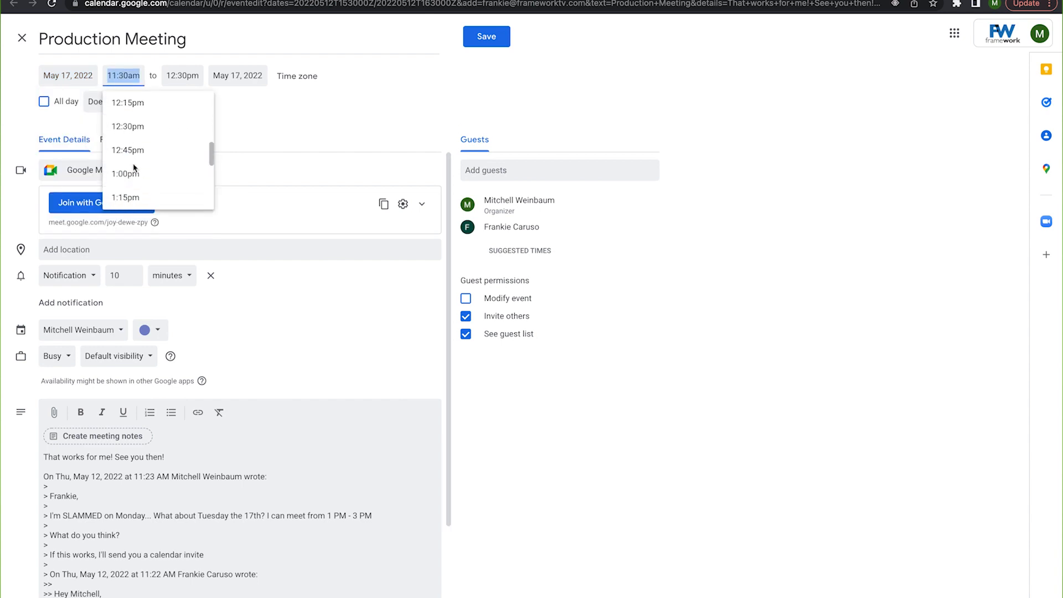
pyautogui.click(125, 172)
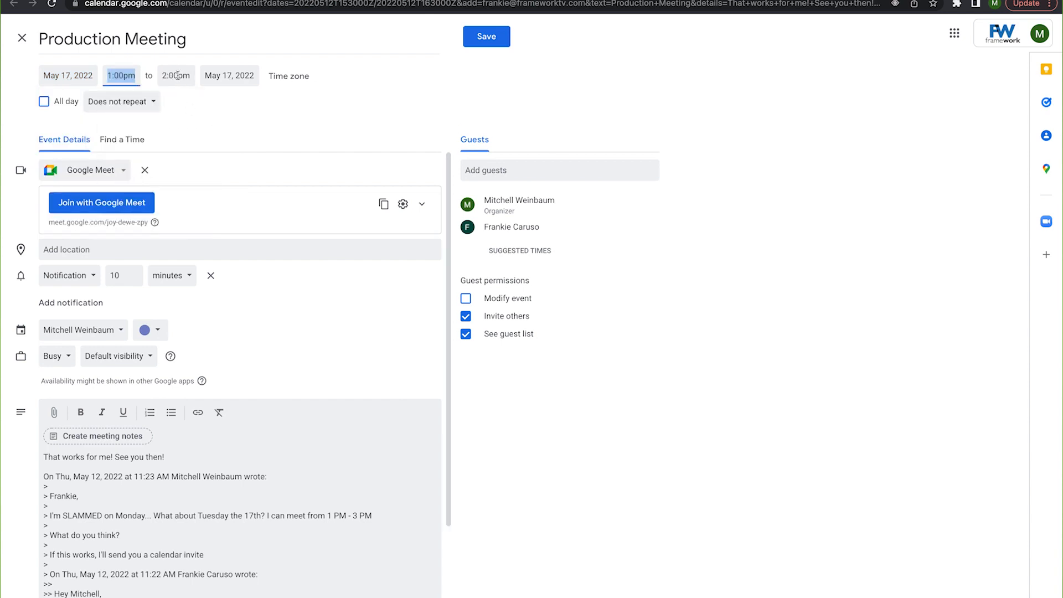
pyautogui.click(175, 75)
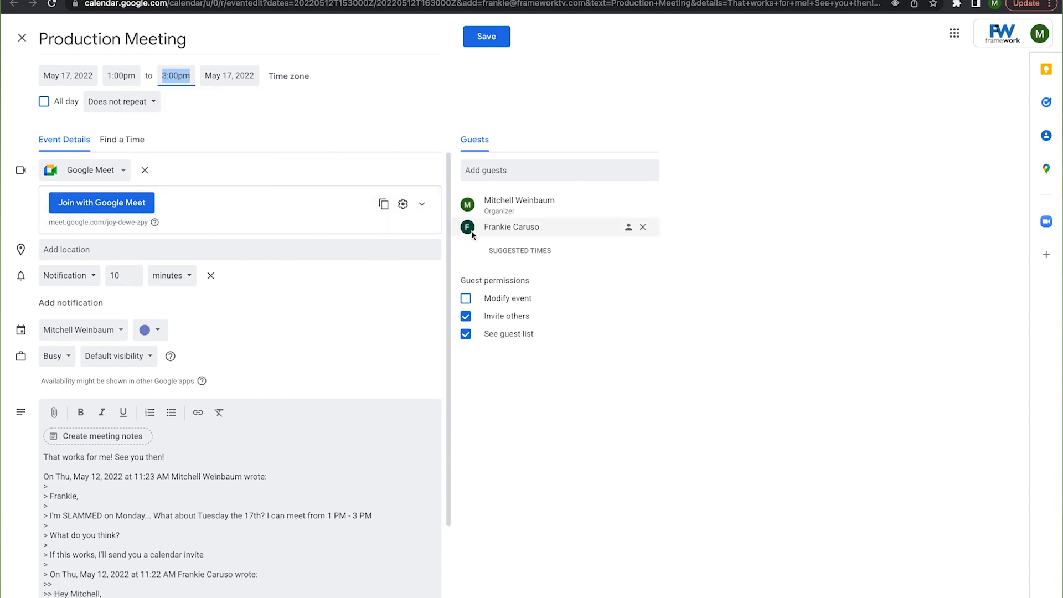
pyautogui.moveTo(330, 342)
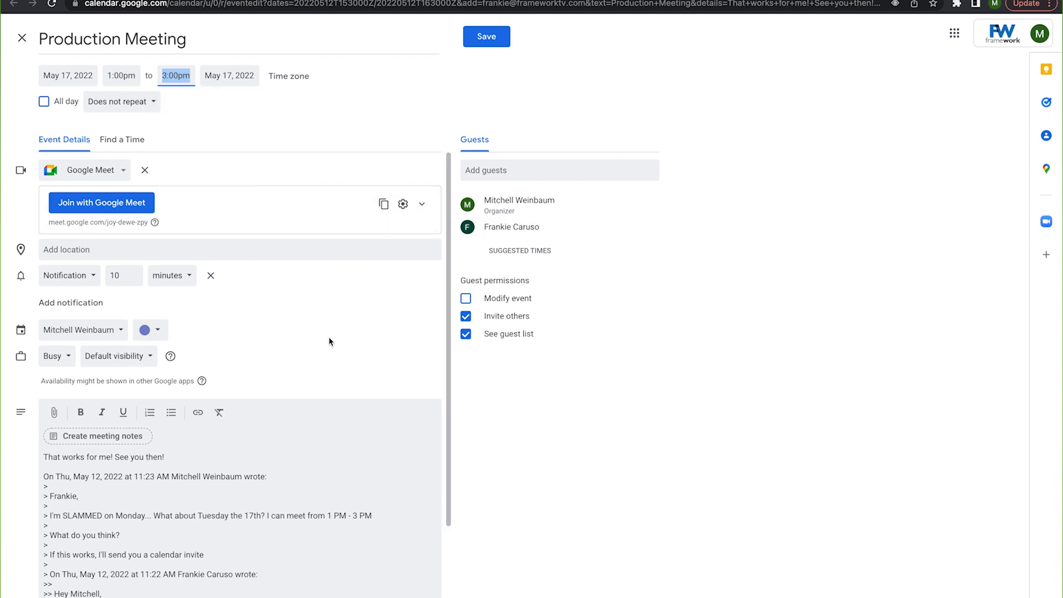
pyautogui.scroll(-3)
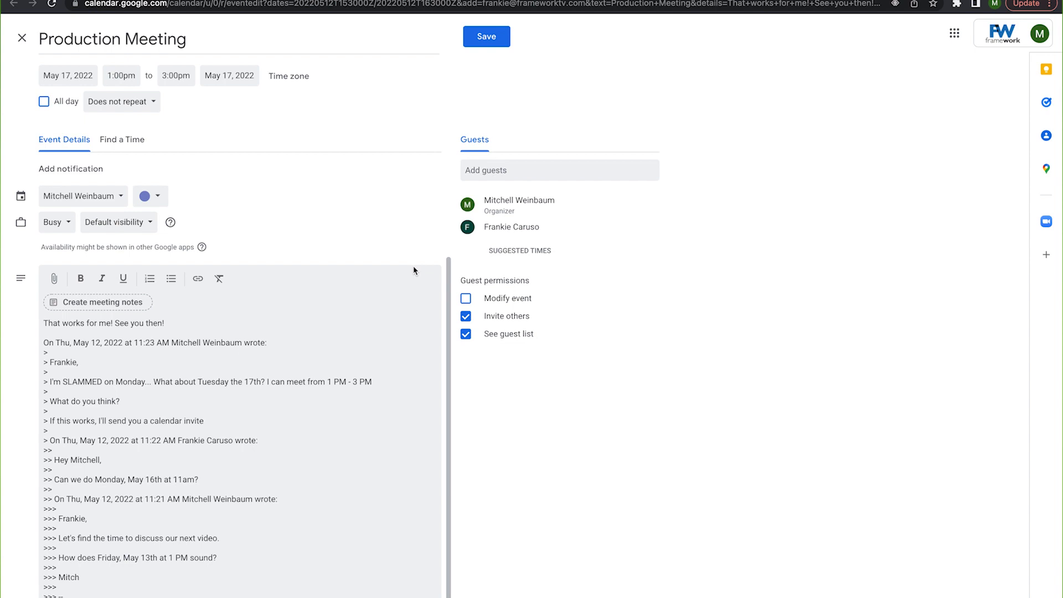
pyautogui.moveTo(511, 226)
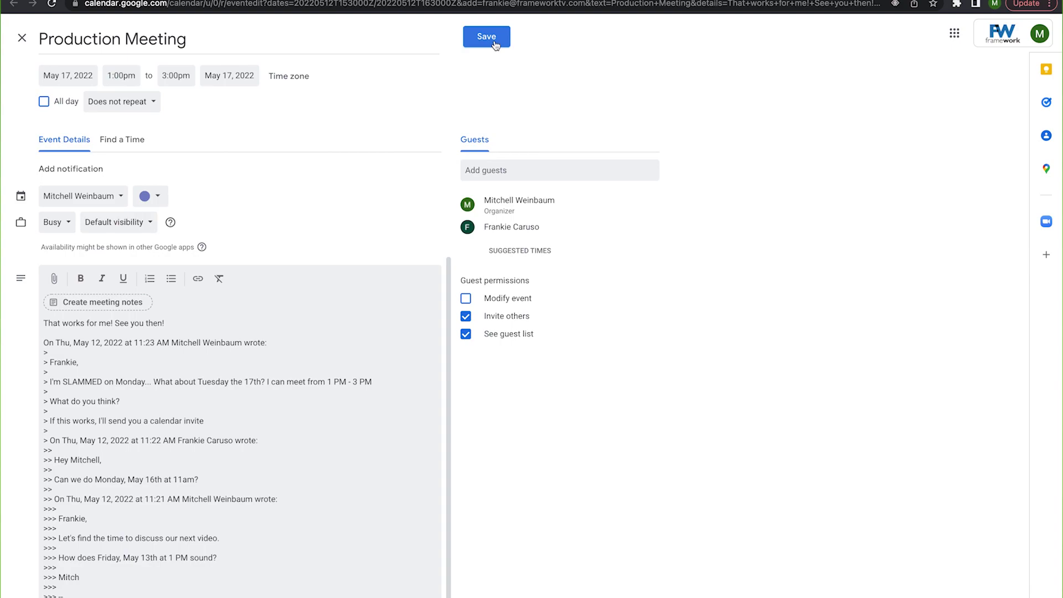
pyautogui.click(485, 36)
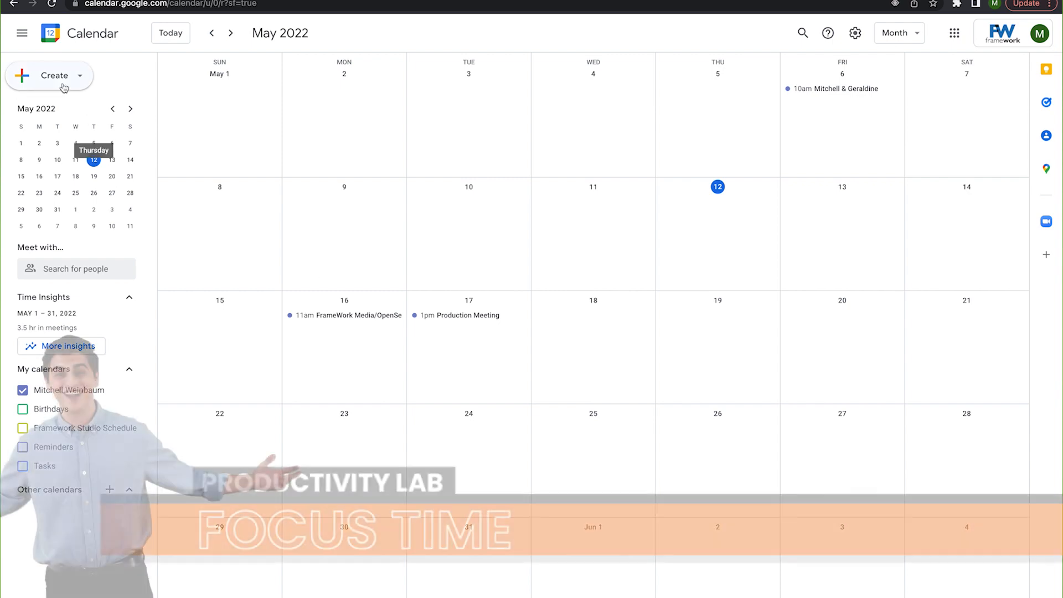
# Start a Focus Time block ending at 1:00pm
pyautogui.click(49, 76)
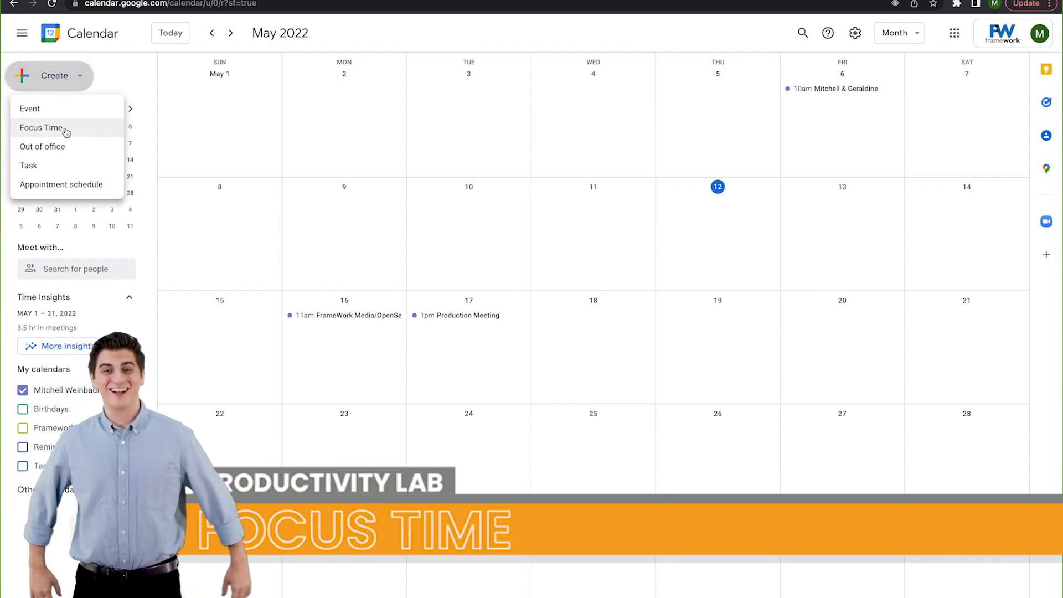
pyautogui.click(41, 127)
pyautogui.write('Work On Google Cal Video')
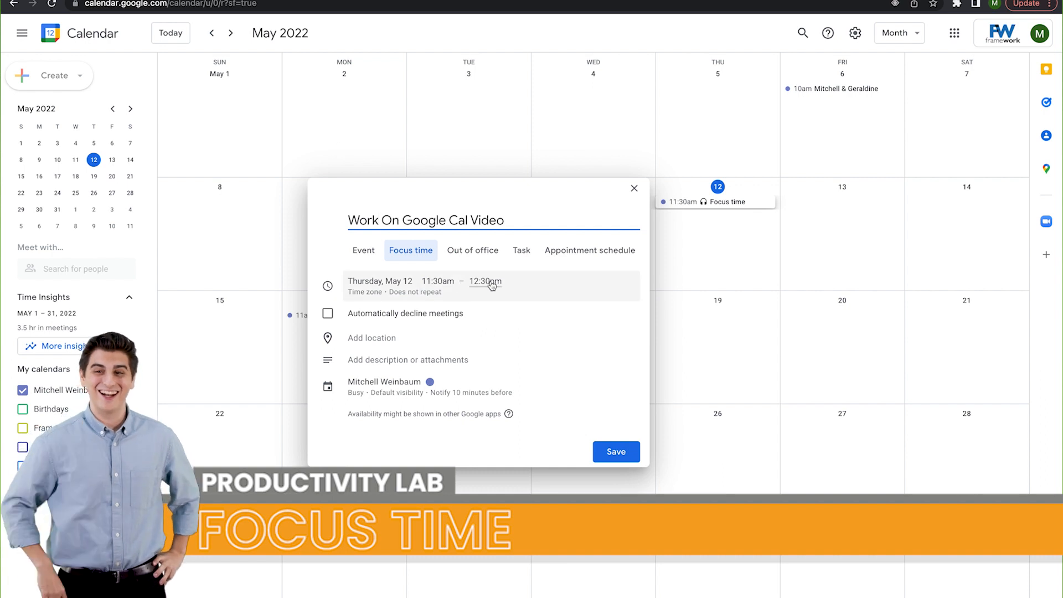
pyautogui.click(485, 280)
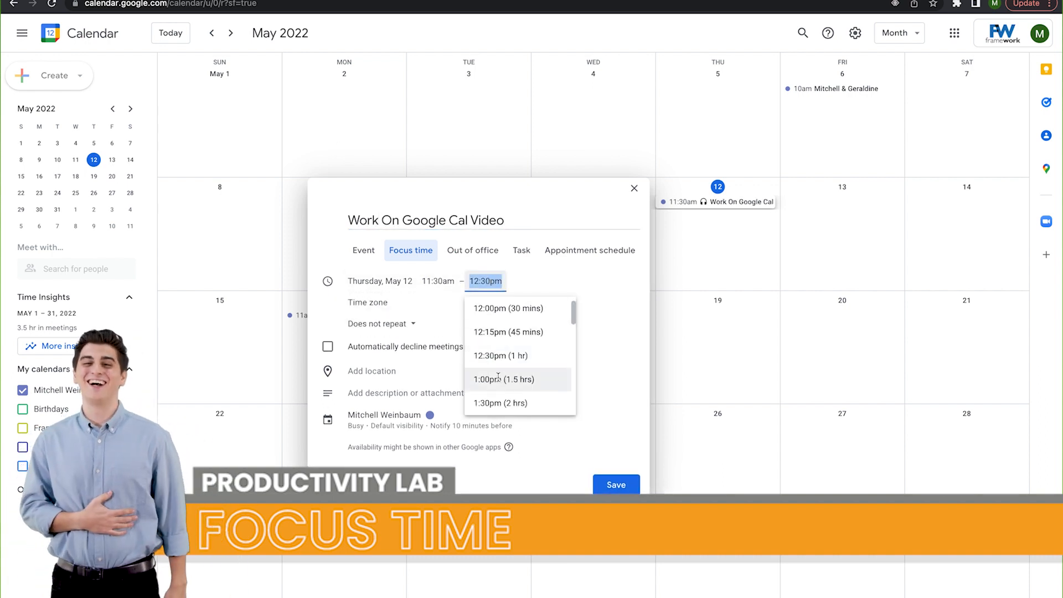
pyautogui.click(504, 379)
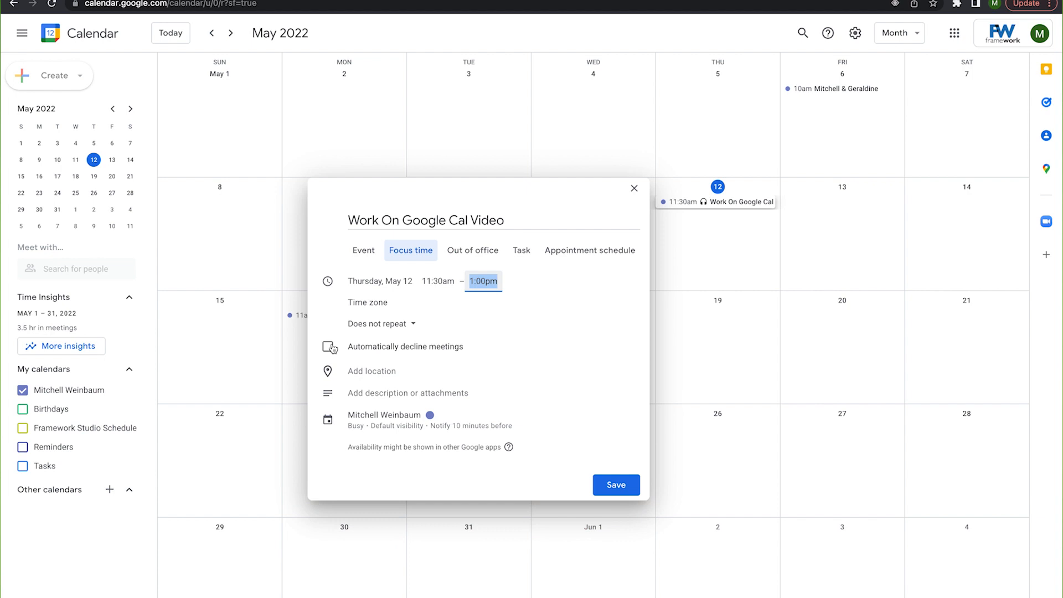
# Automatically decline only new meeting invitations and repeat every weekday
pyautogui.click(328, 346)
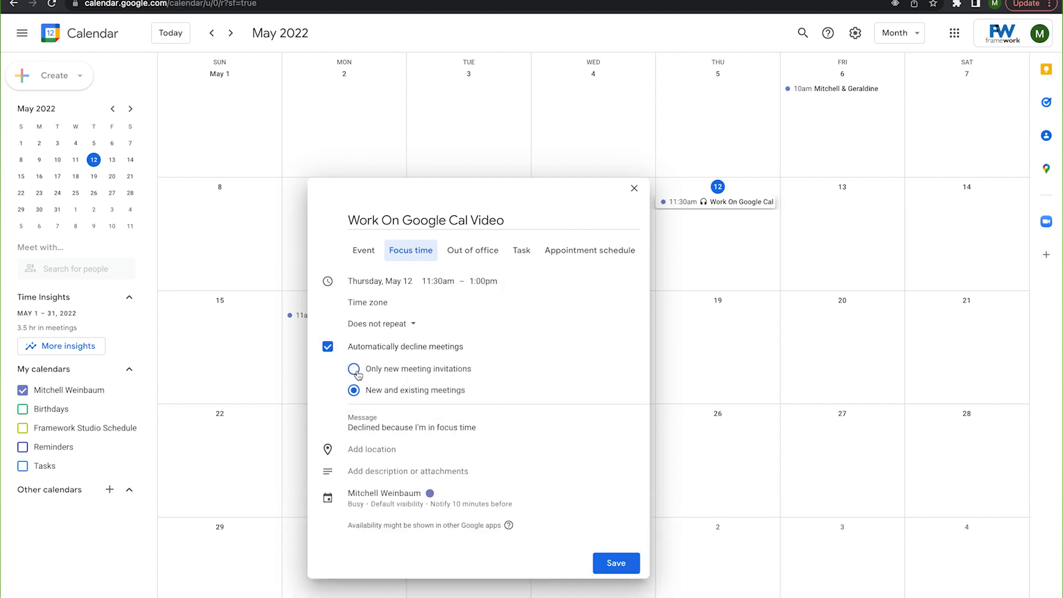
pyautogui.click(355, 368)
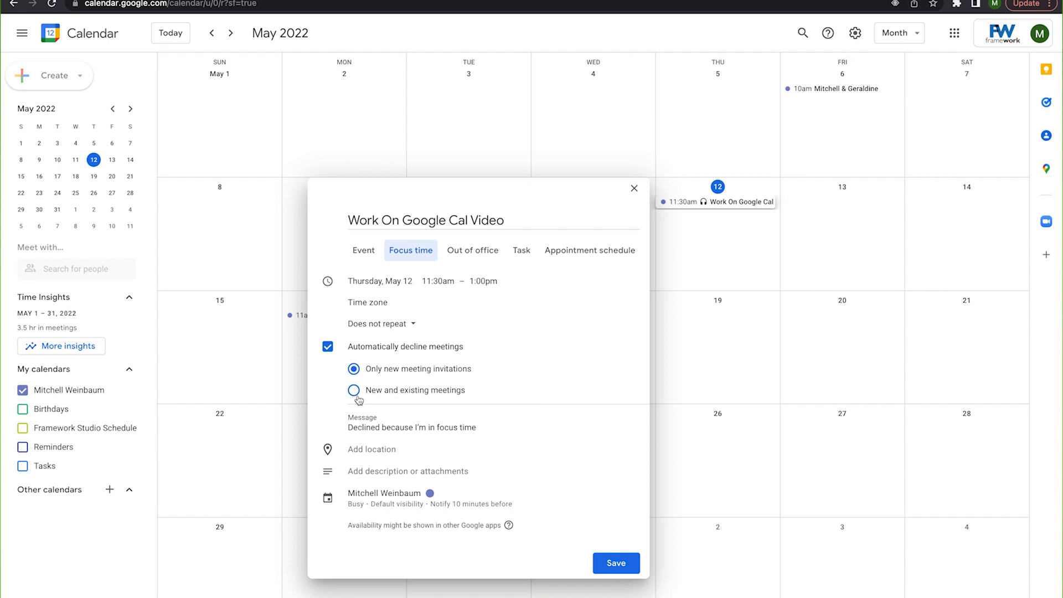
pyautogui.moveTo(431, 449)
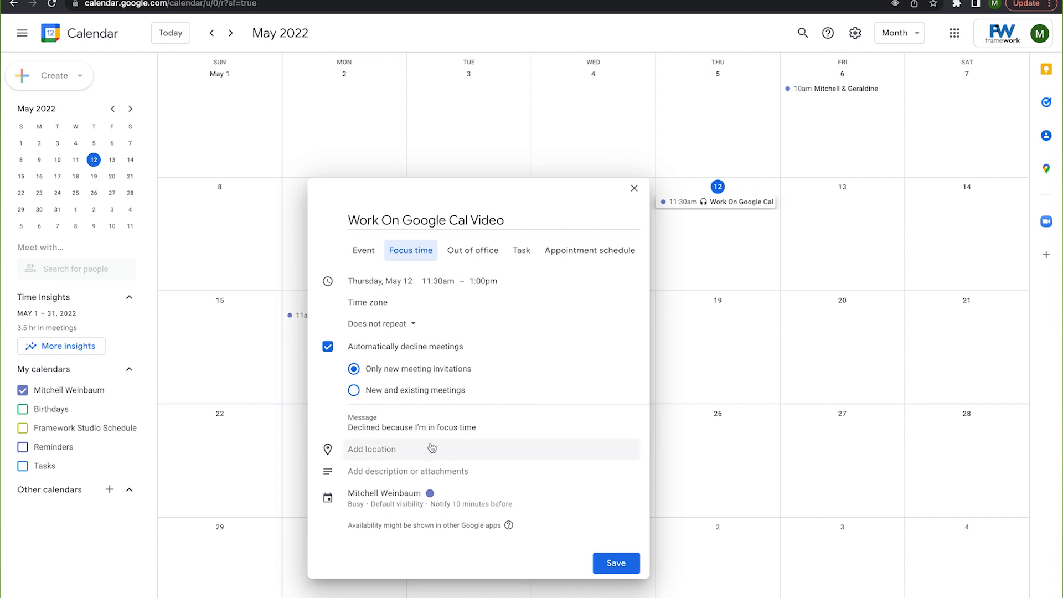
pyautogui.moveTo(431, 466)
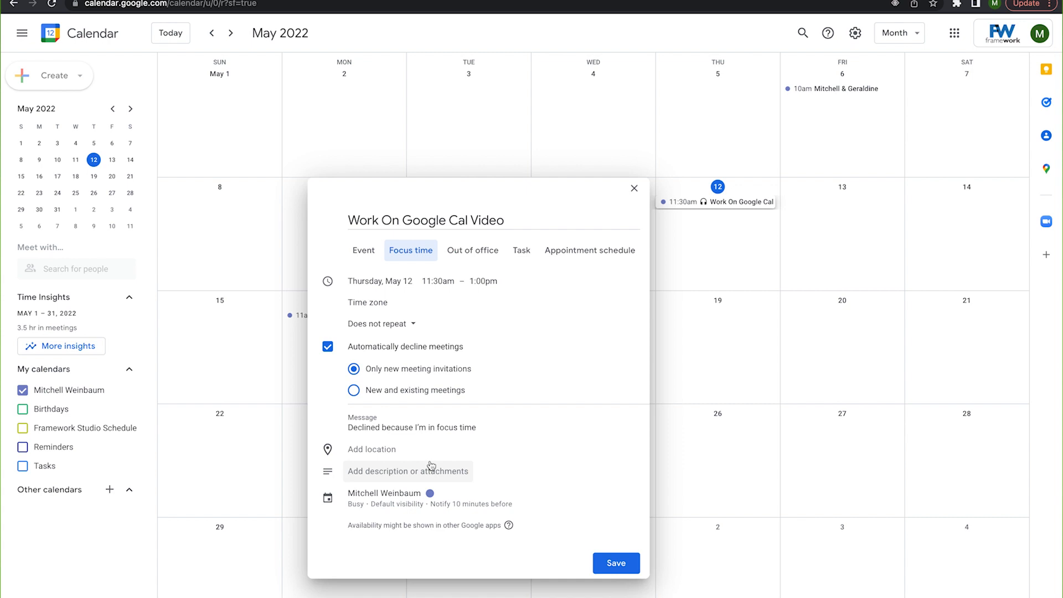
pyautogui.moveTo(406, 317)
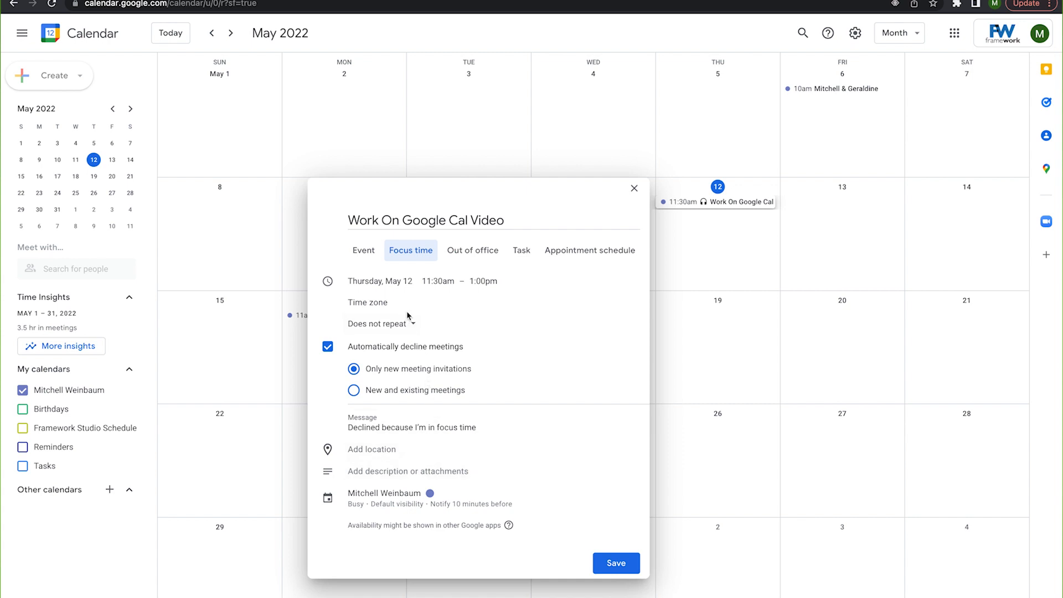
pyautogui.click(380, 323)
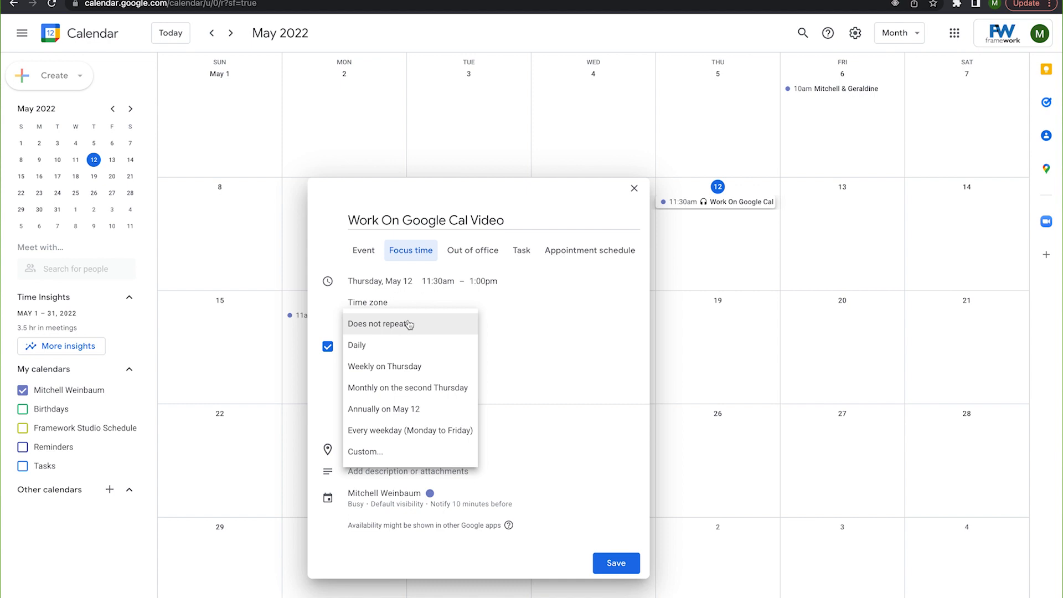
pyautogui.moveTo(401, 431)
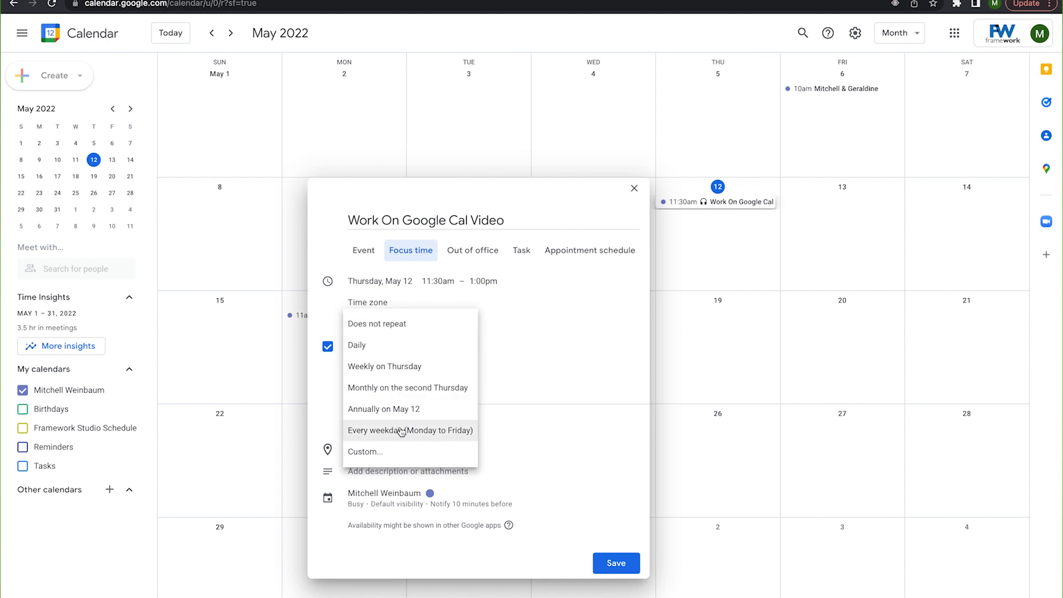
pyautogui.click(410, 430)
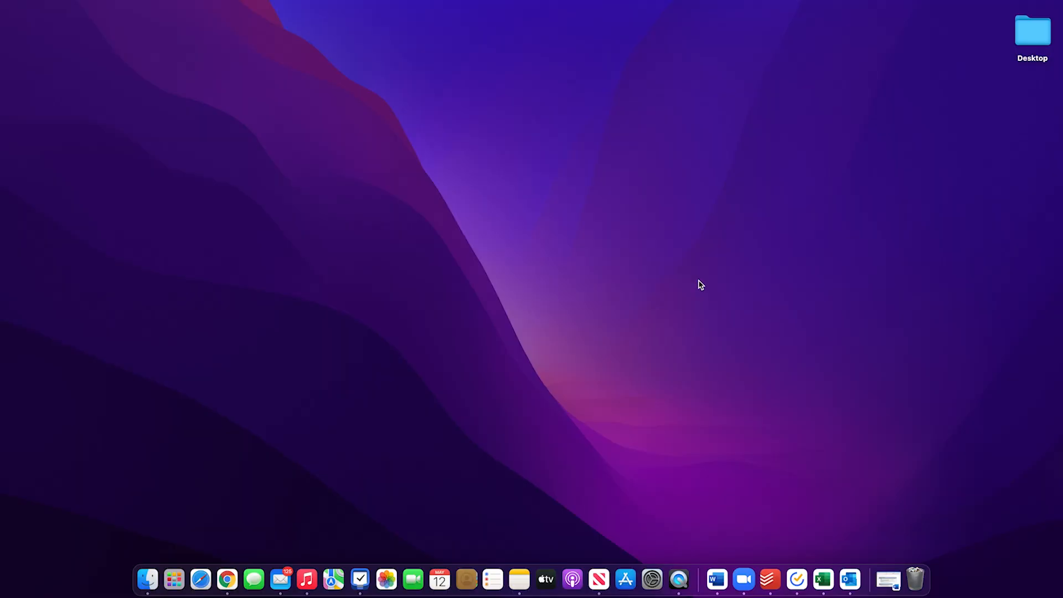
pyautogui.moveTo(244, 571)
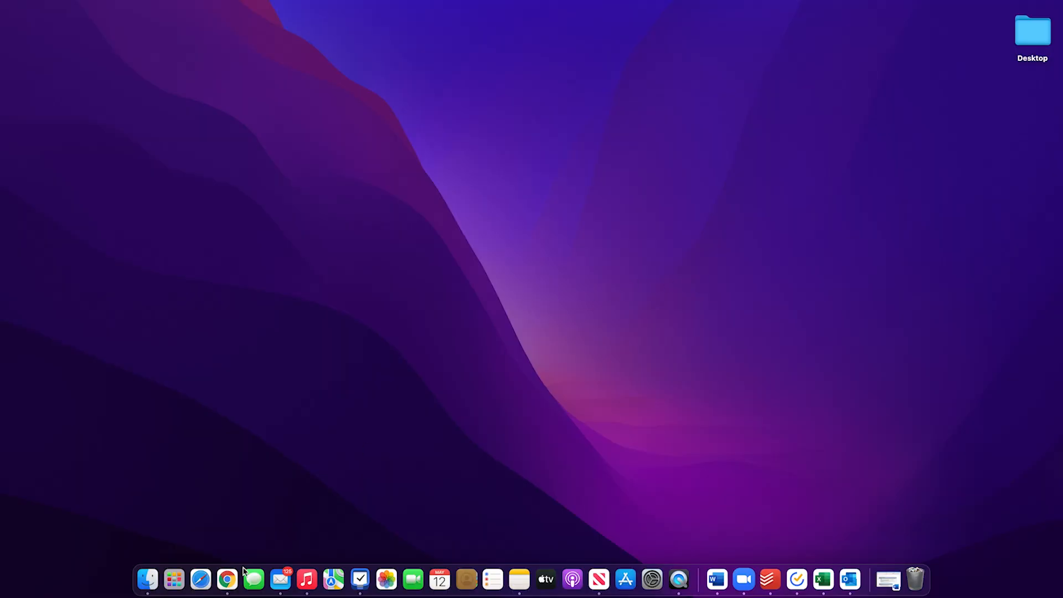
# Reopen Chrome on Google Calendar and launch Create Shortcut from More Tools
pyautogui.click(227, 580)
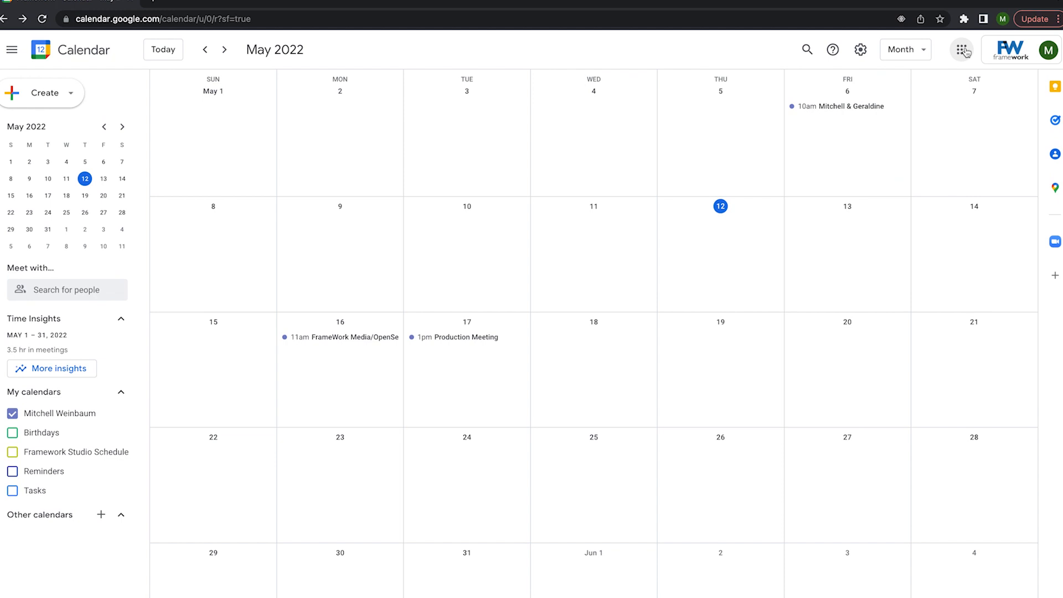
pyautogui.click(1055, 32)
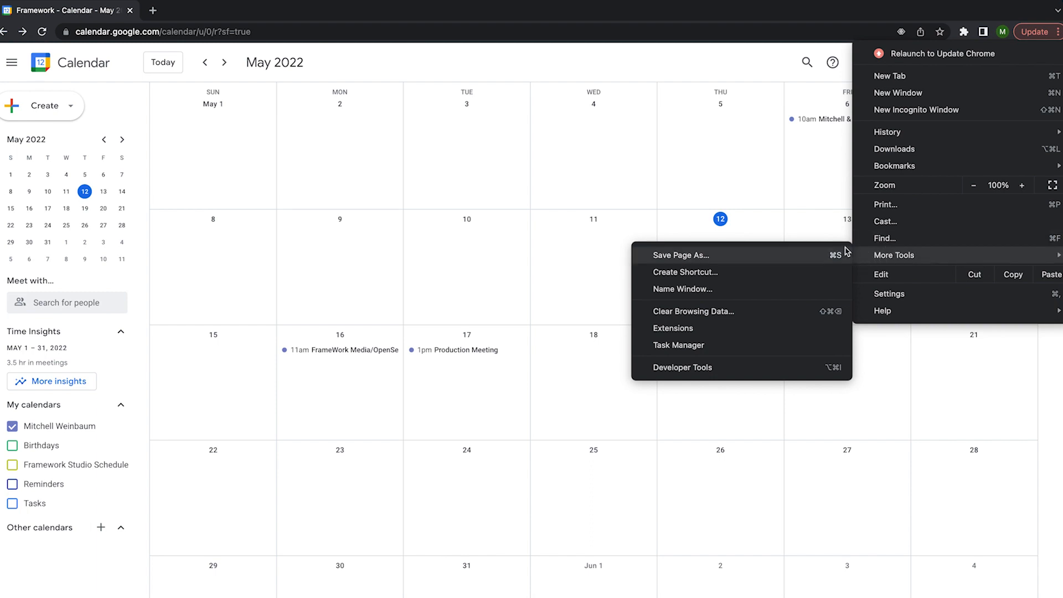
pyautogui.moveTo(793, 356)
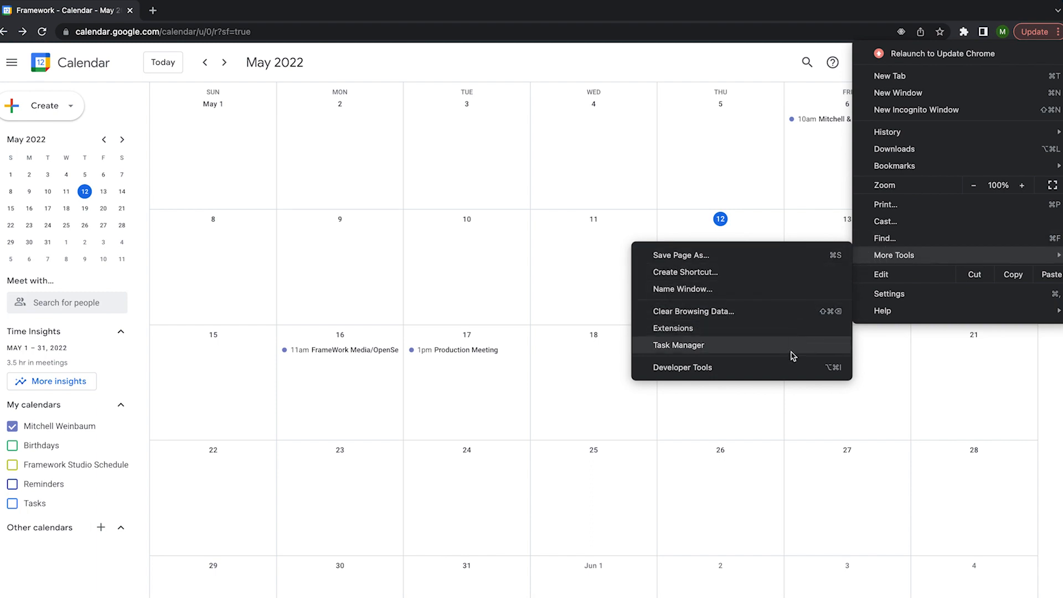
pyautogui.moveTo(807, 278)
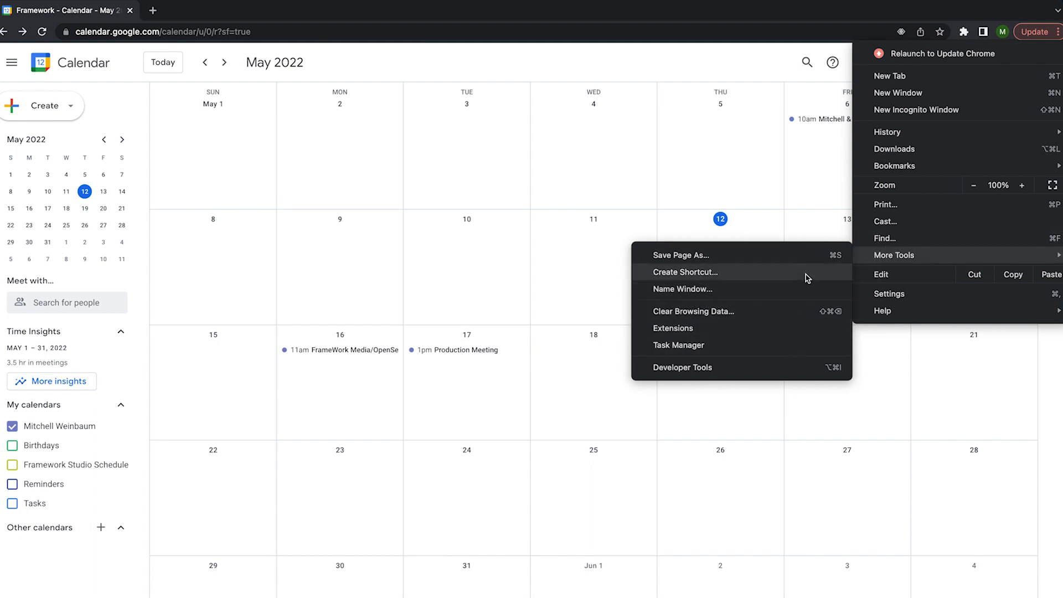
pyautogui.click(686, 272)
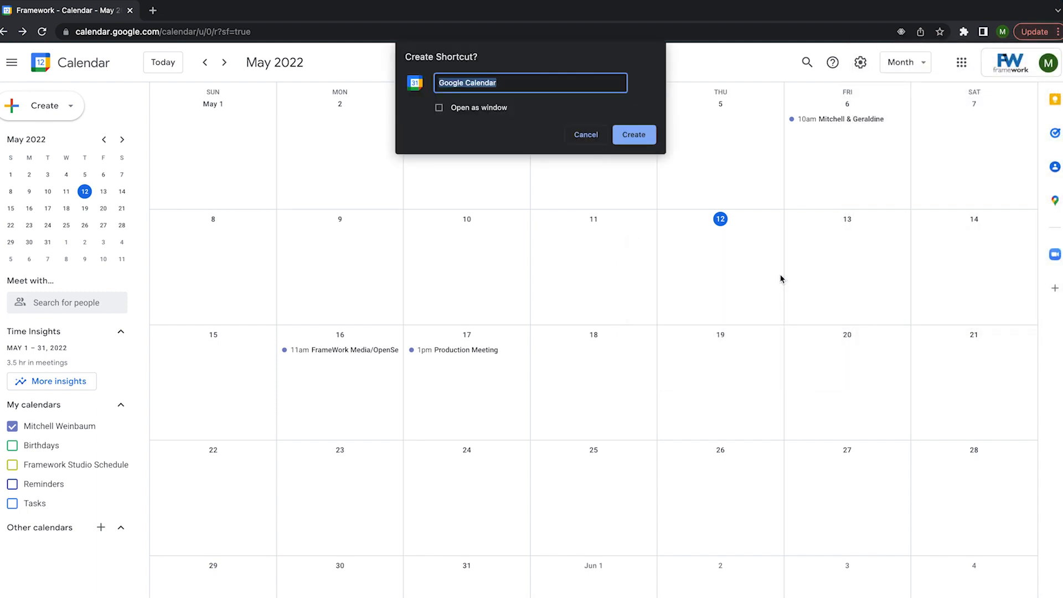
pyautogui.moveTo(599, 92)
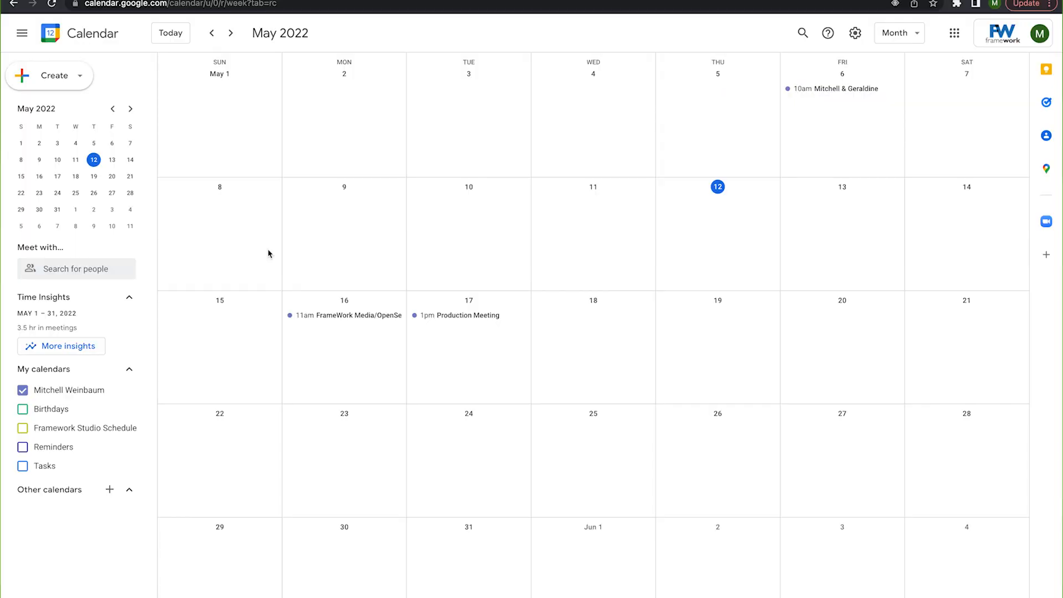
# Switch the calendar to Week view and back to Month view
pyautogui.click(899, 33)
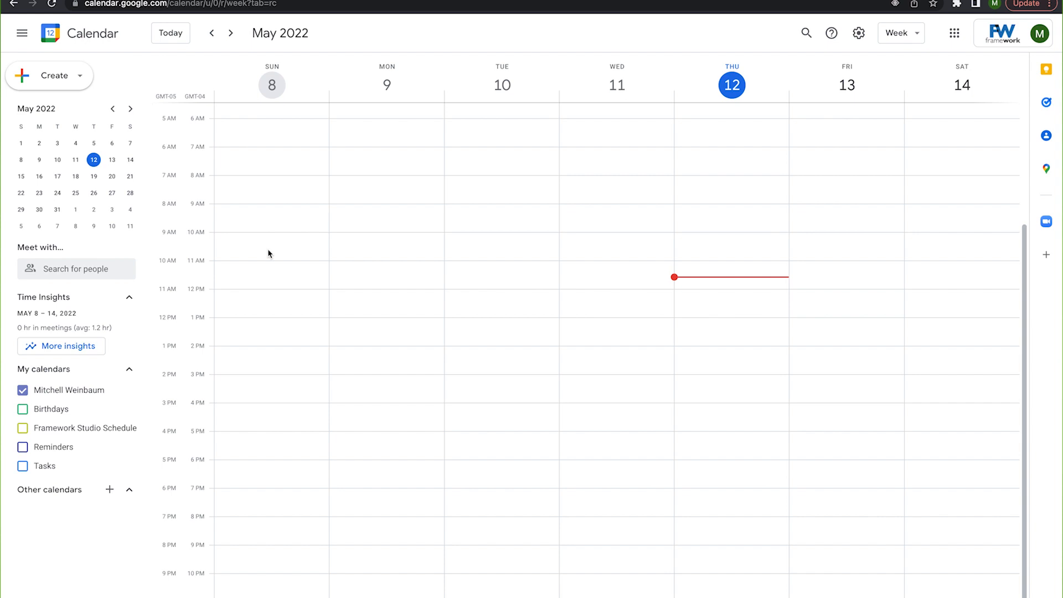
pyautogui.click(900, 32)
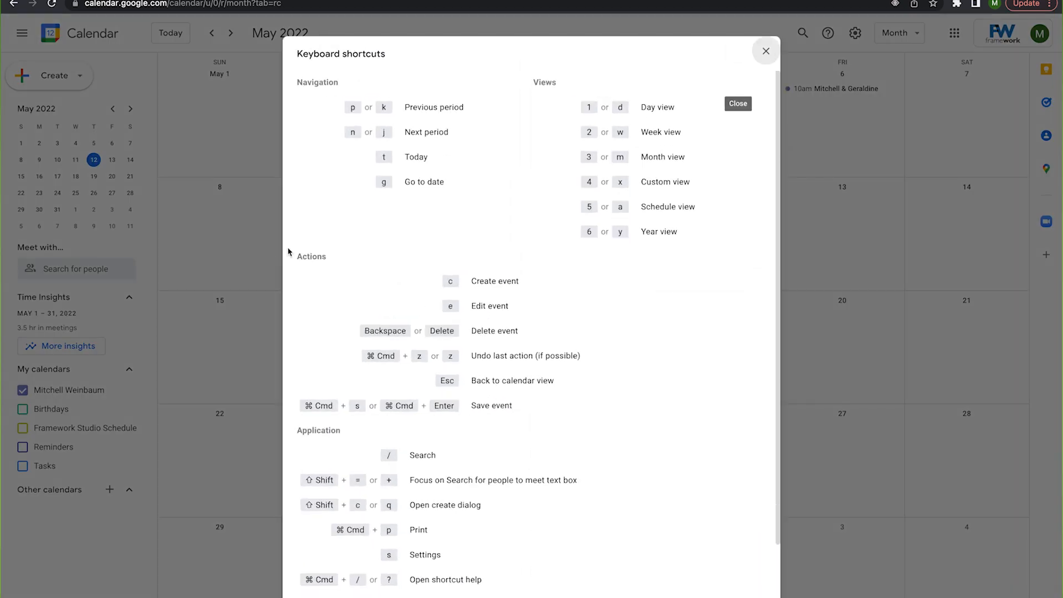
pyautogui.moveTo(574, 218)
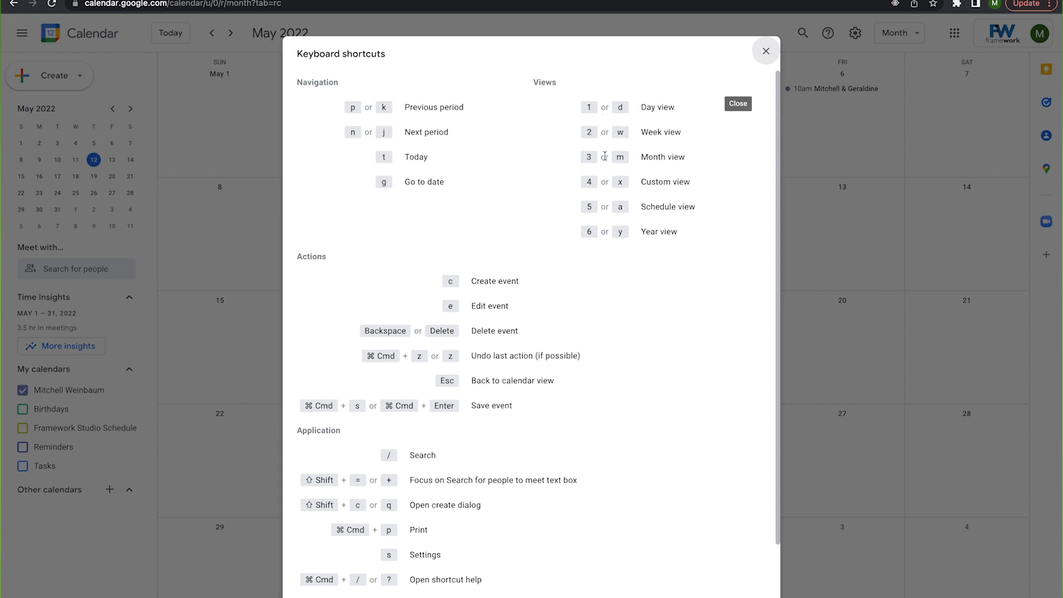
pyautogui.moveTo(597, 262)
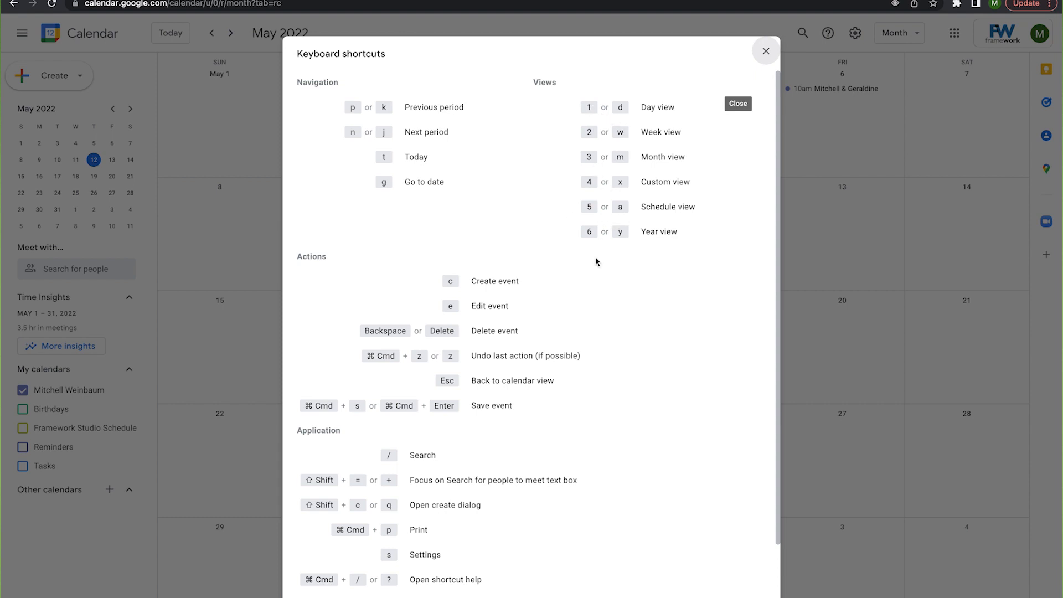
# Scroll through the Keyboard shortcuts panel
pyautogui.scroll(-3)
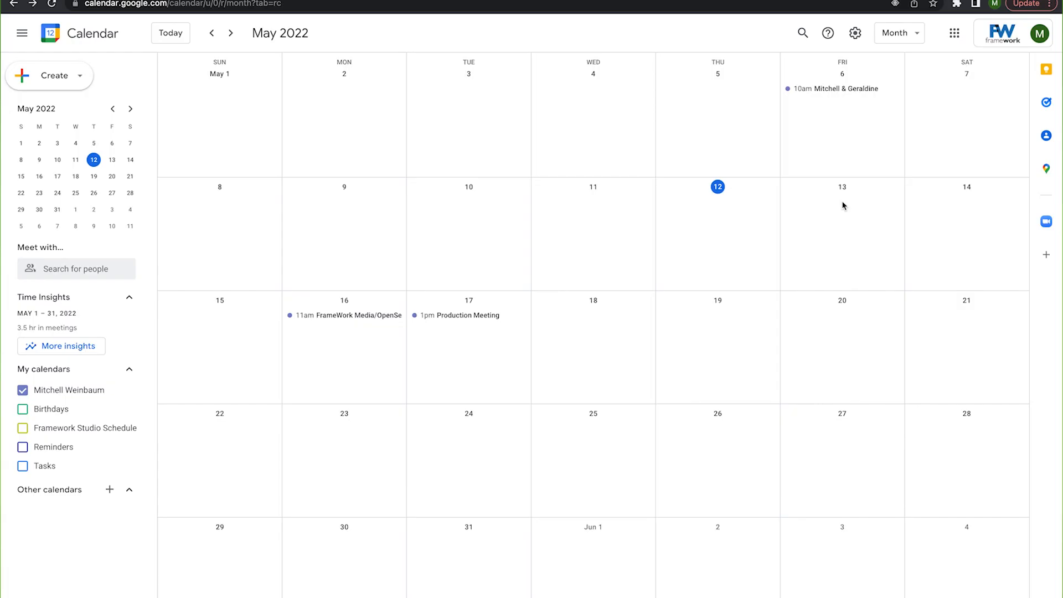
pyautogui.moveTo(892, 143)
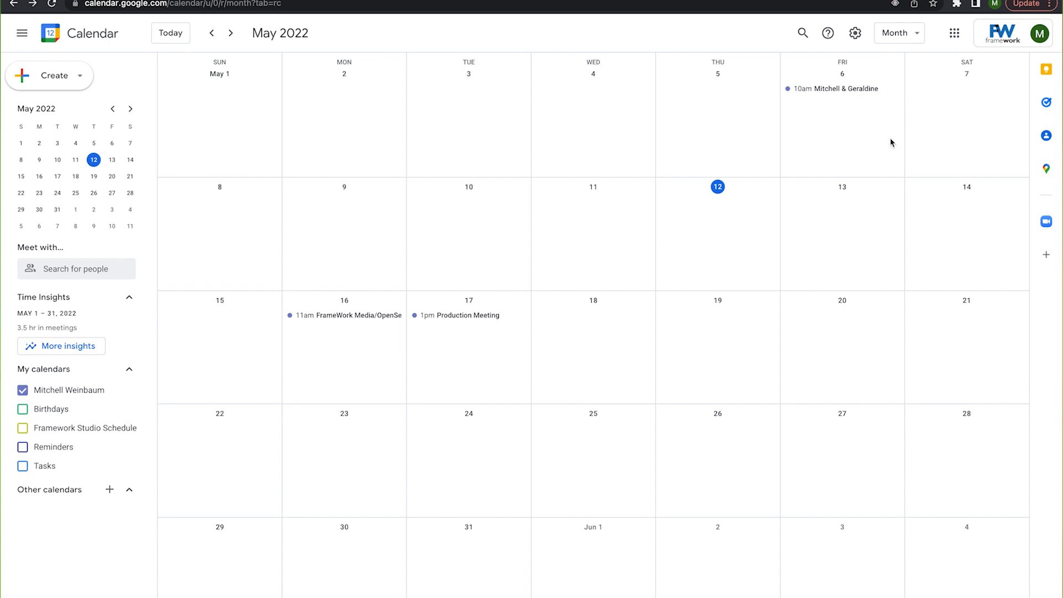
pyautogui.moveTo(883, 37)
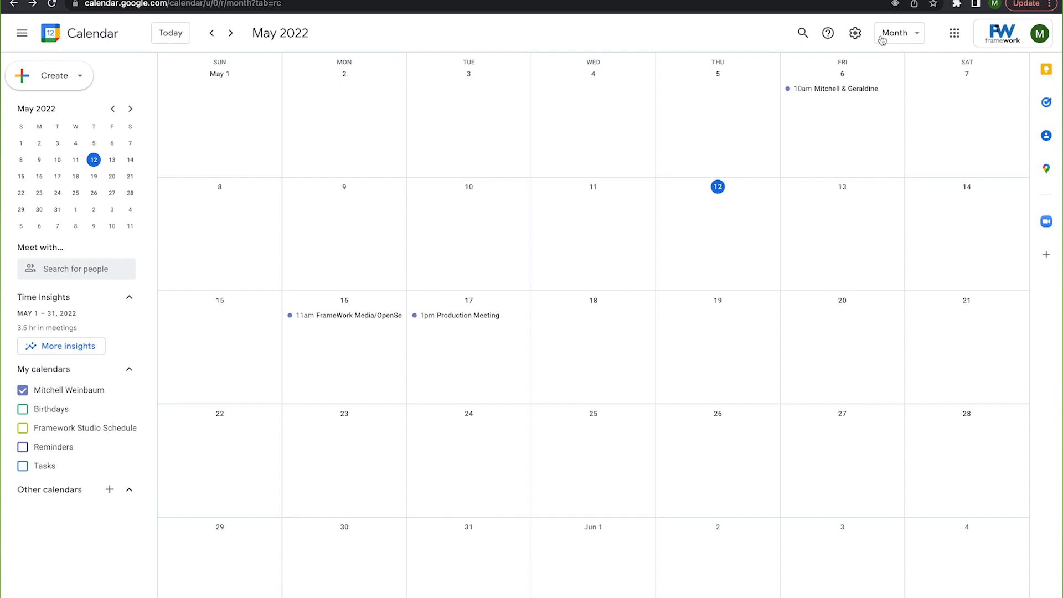
# Show the Create choices: Event, Focus Time and Out of office
pyautogui.click(855, 32)
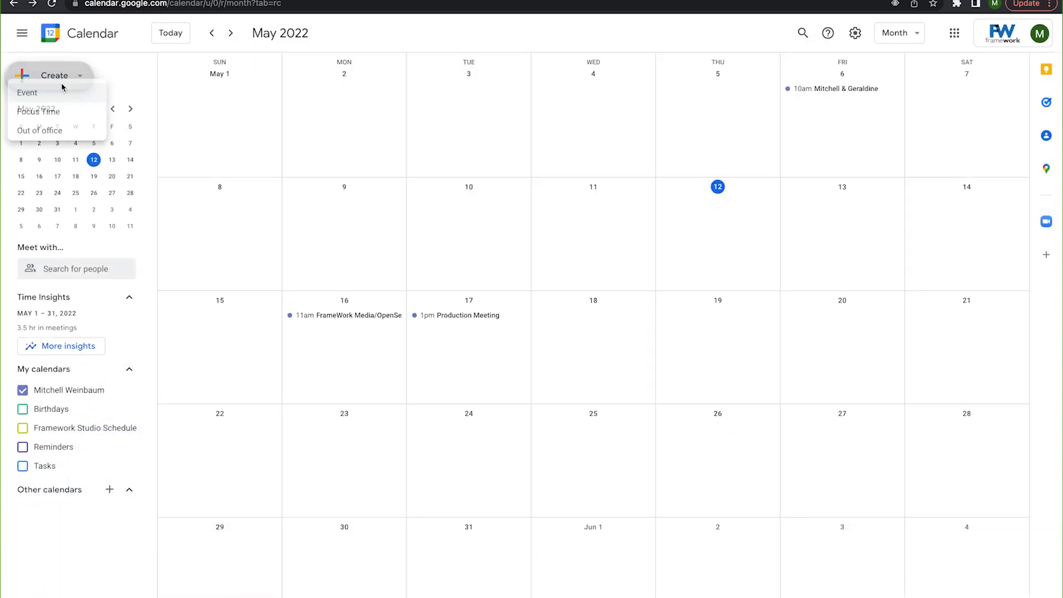
# Create an event titled 'Zoom Meeting' and show its video conferencing options
pyautogui.click(27, 92)
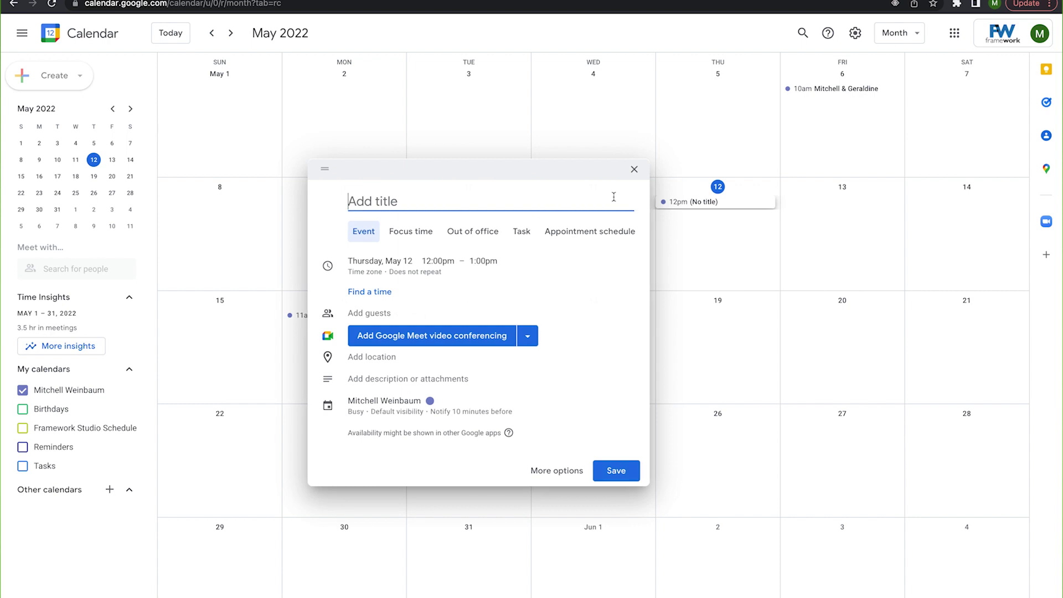
pyautogui.write('Zoom Mee')
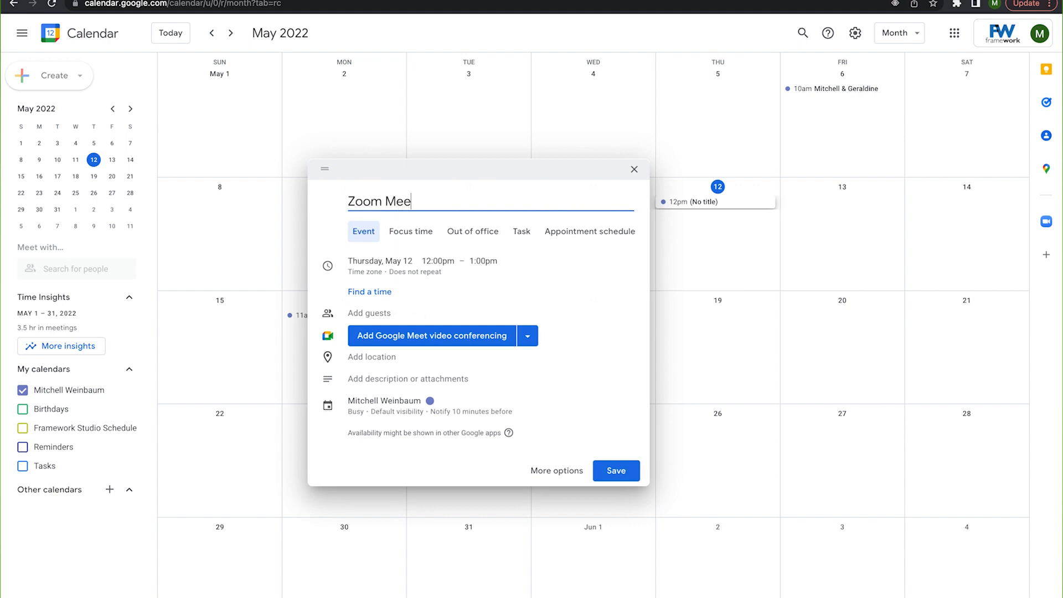
pyautogui.write('ting')
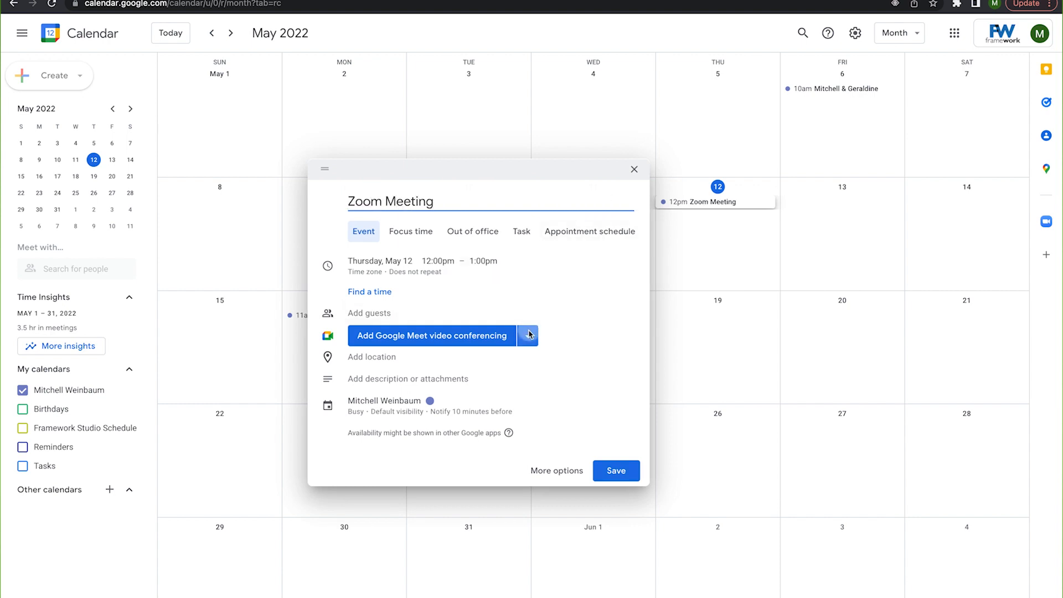
pyautogui.click(527, 336)
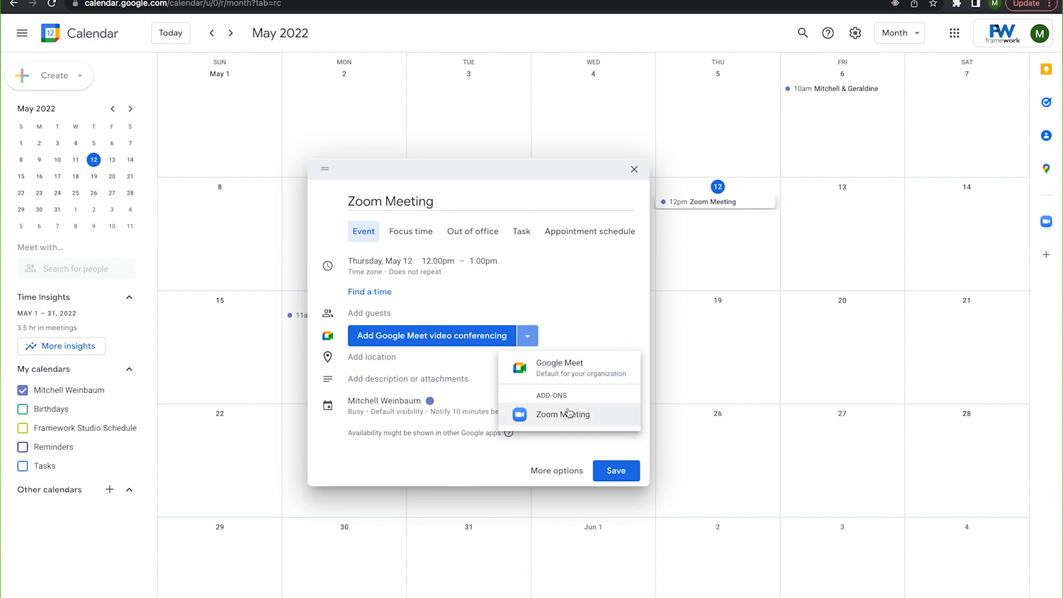
pyautogui.moveTo(617, 419)
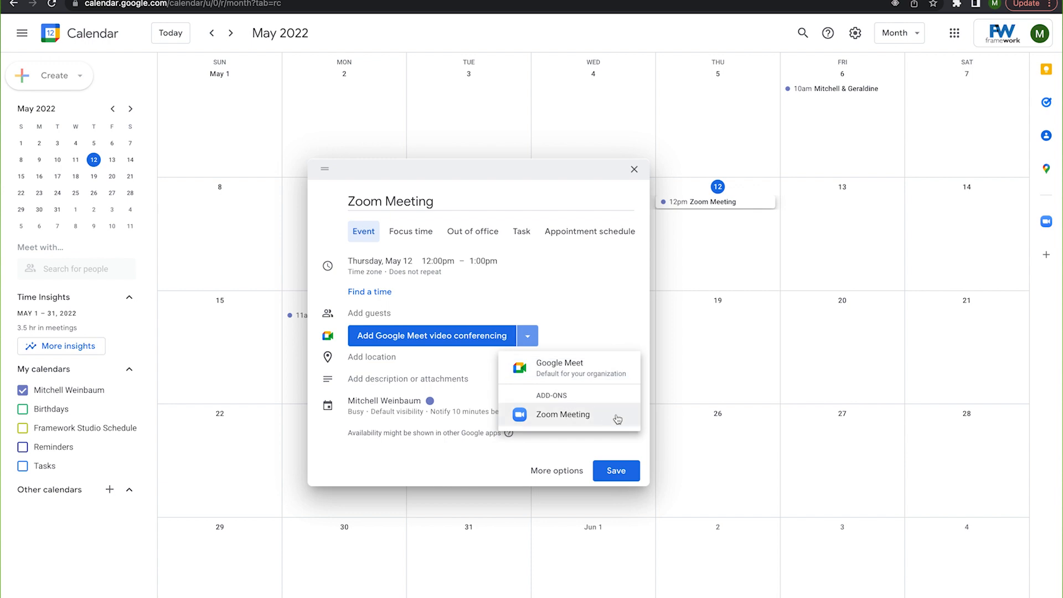